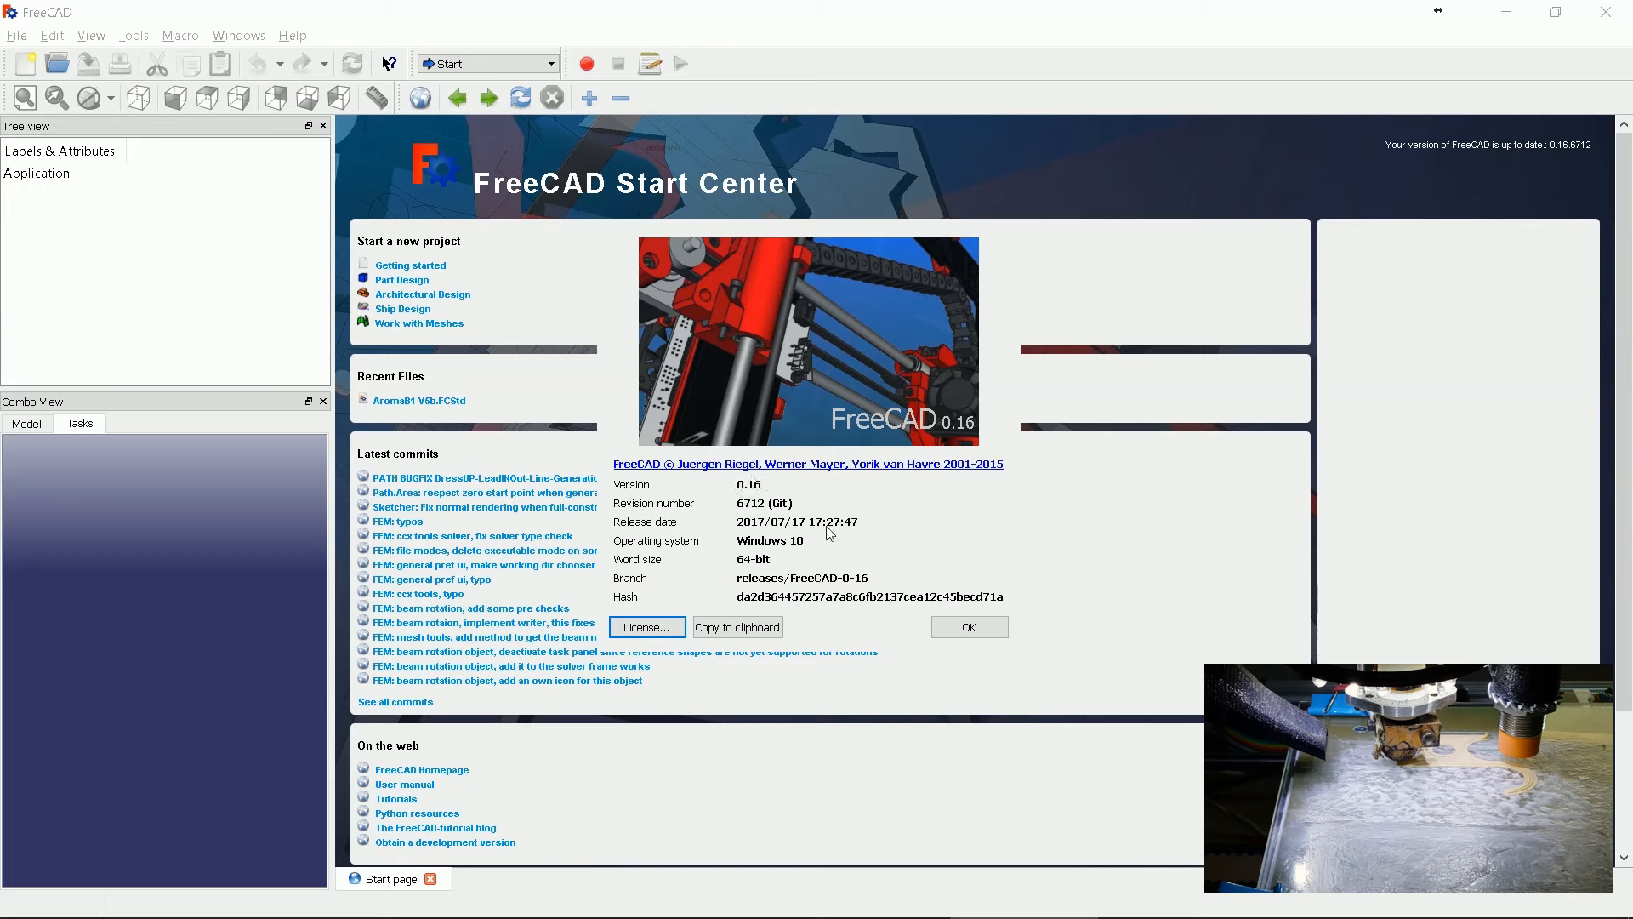
- Dismiss the About dialog and switch to the Part Design workbench with a new document
{"action": "left_click", "coordinate": [969, 626]}
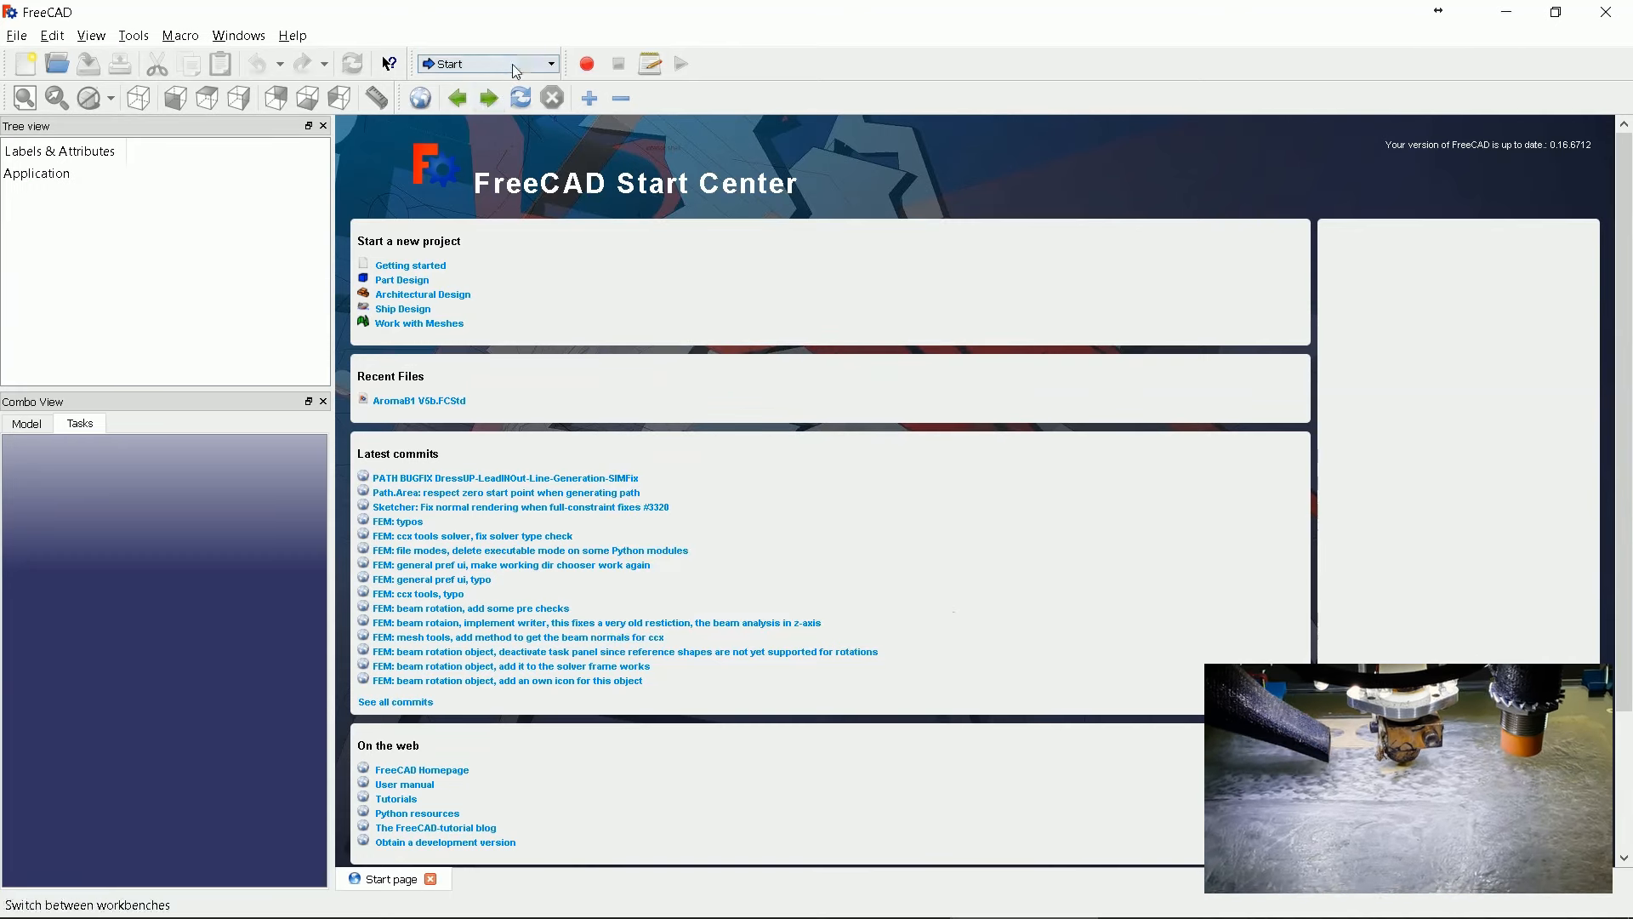
{"action": "left_click", "coordinate": [486, 63]}
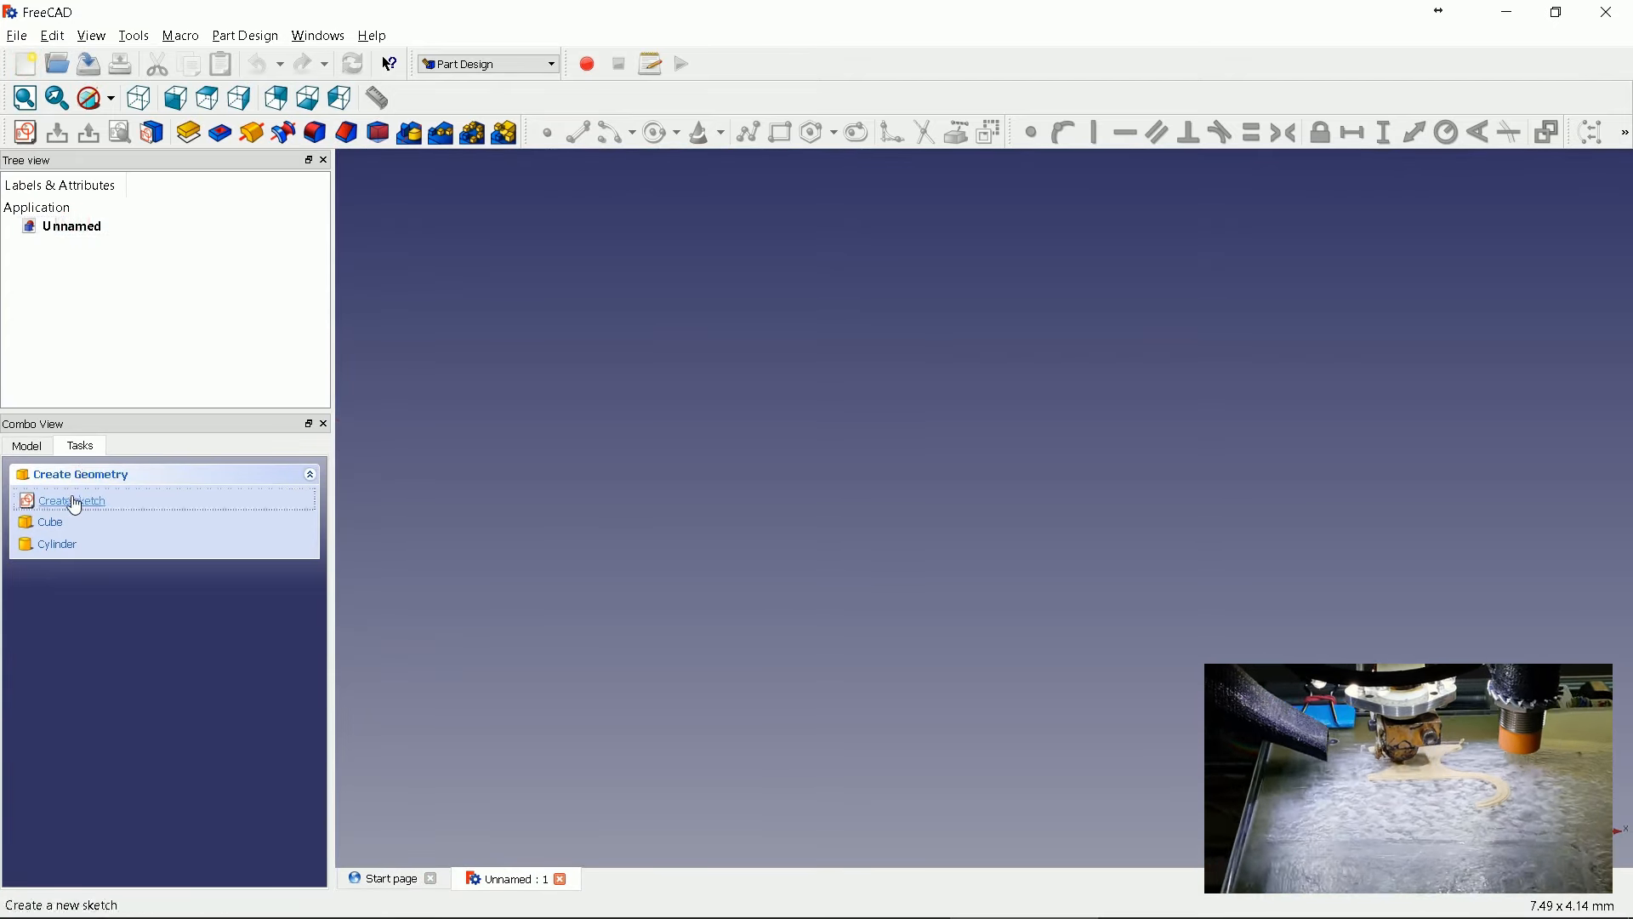
- Create a new sketch for the hook profile from the Tasks panel
{"action": "left_click", "coordinate": [69, 500]}
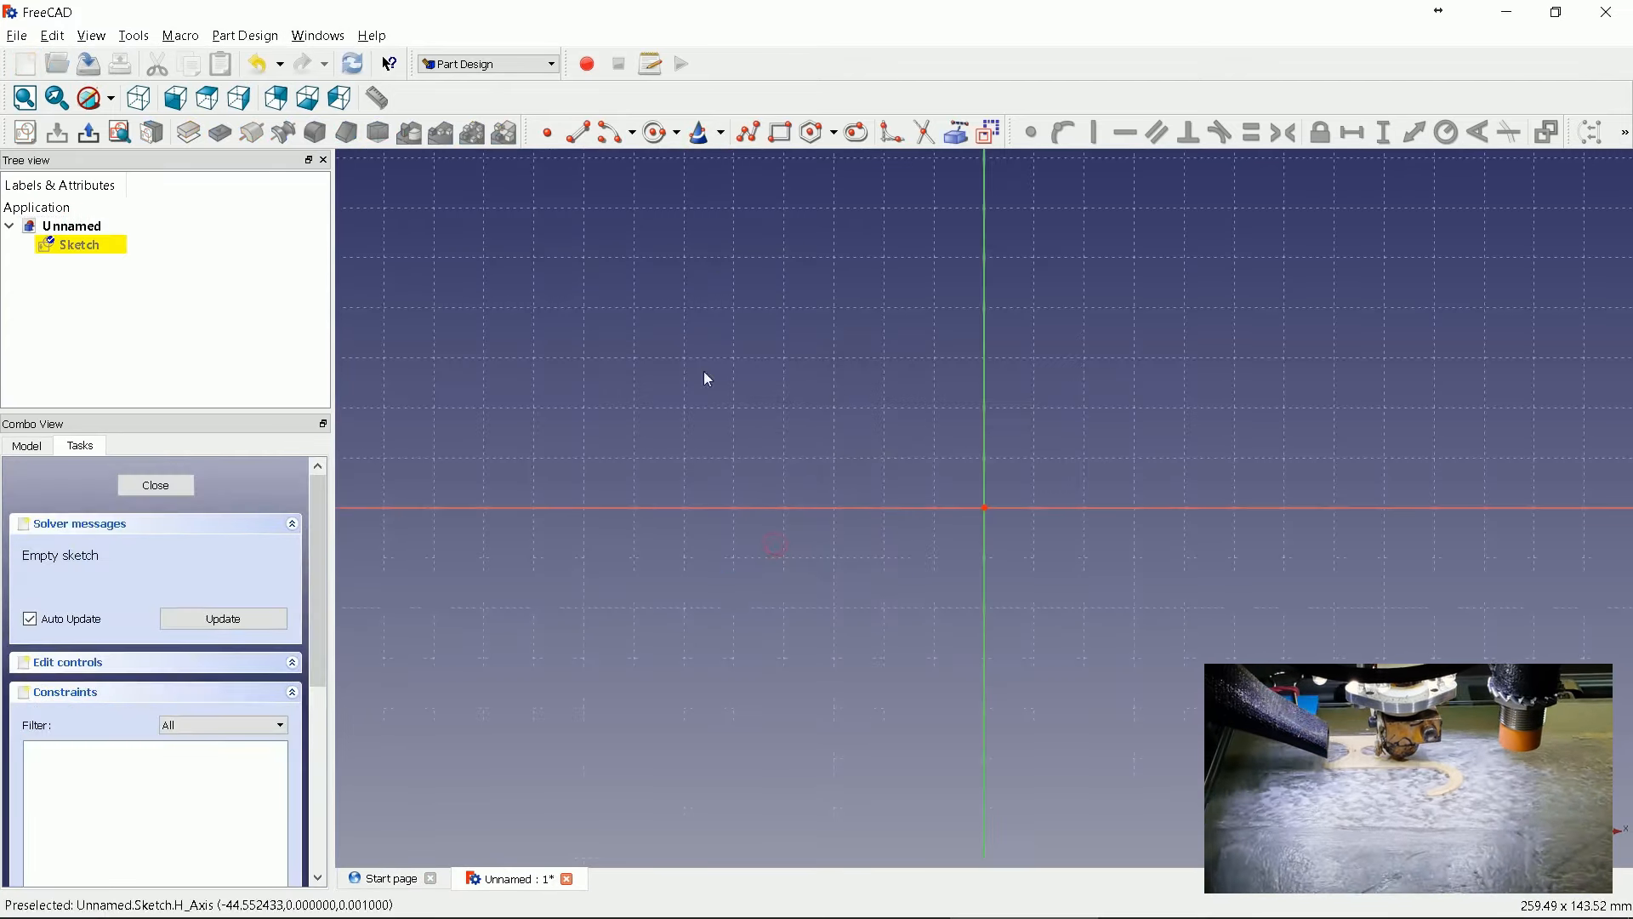
{"action": "mouse_move", "coordinate": [745, 133]}
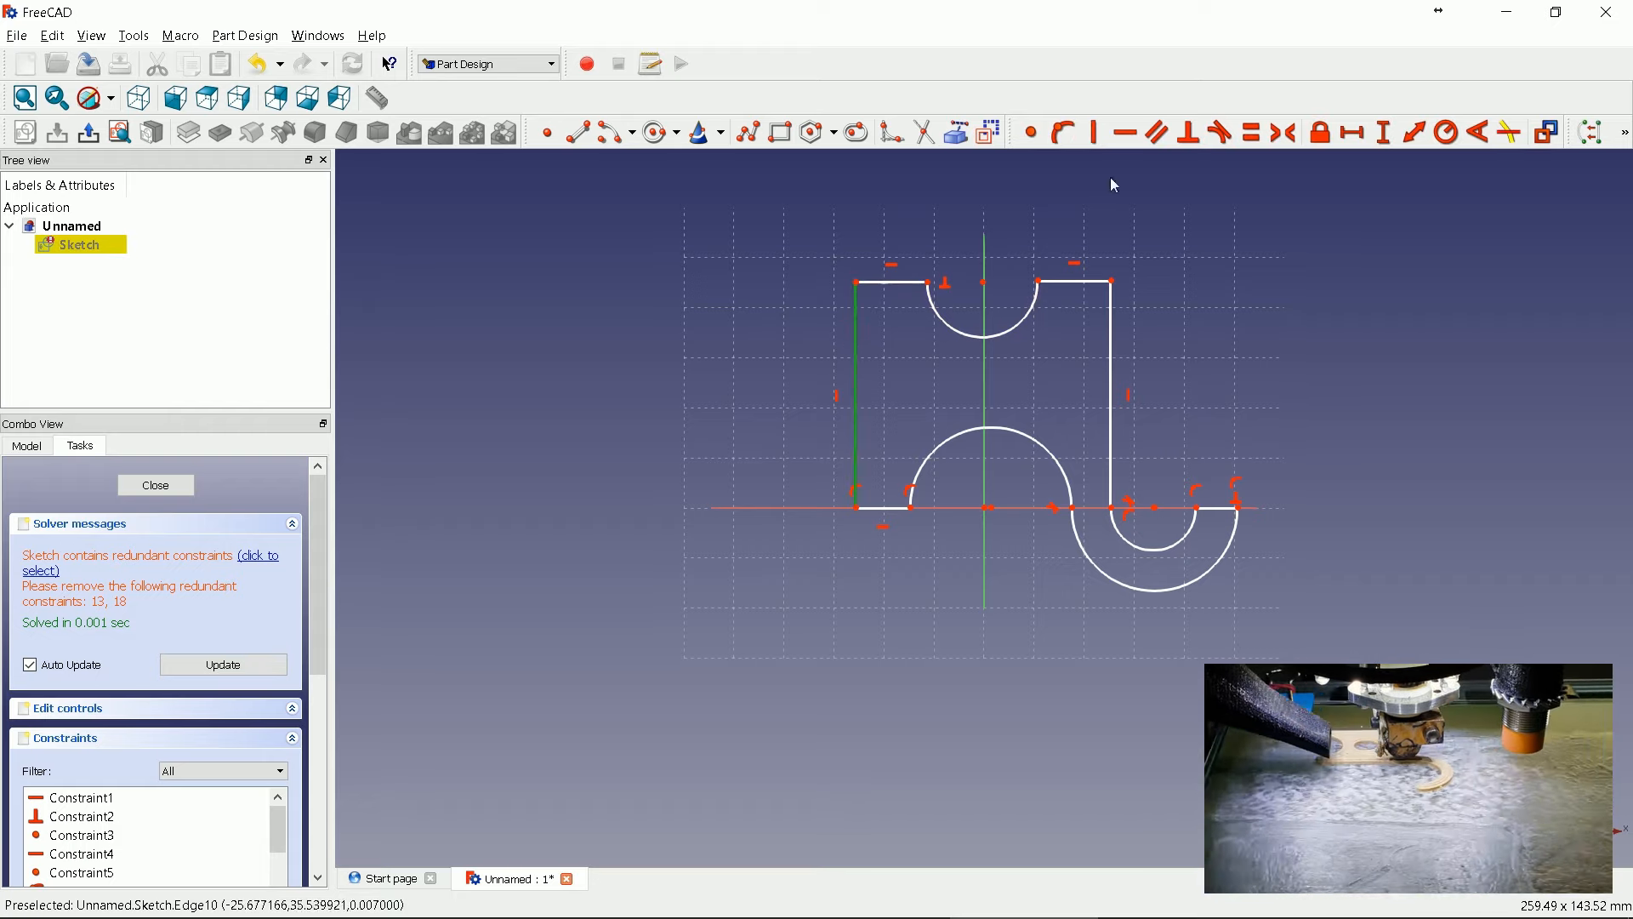
- Dimension the left leg 40 mm tall and add the right leg's width constraint
{"action": "left_click", "coordinate": [1381, 132]}
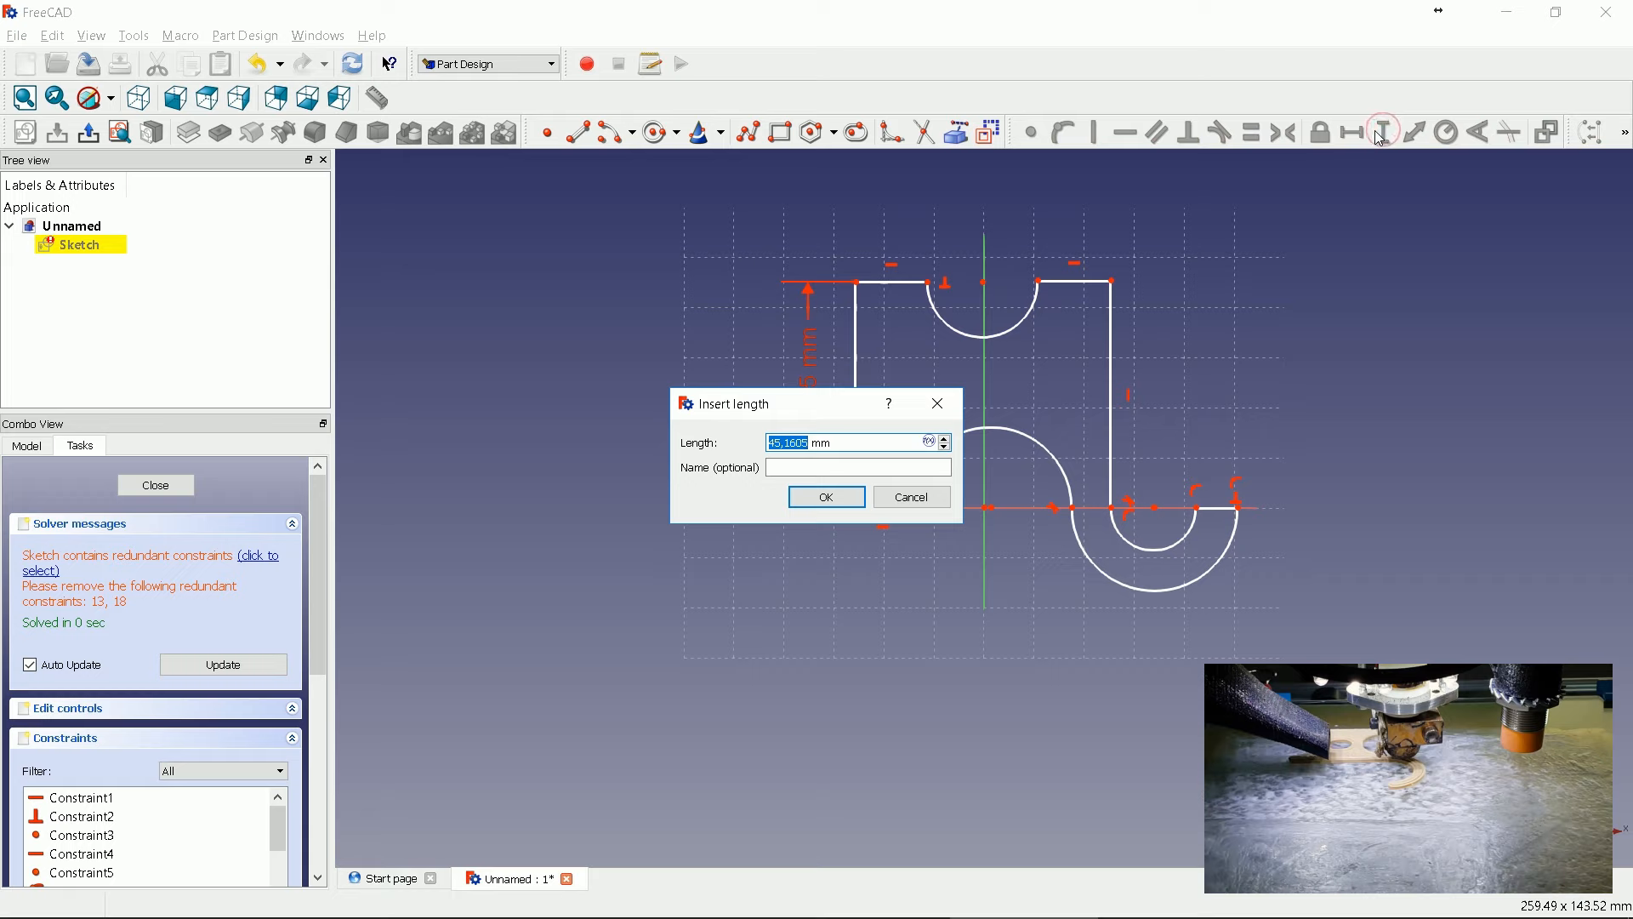
{"action": "left_click", "coordinate": [825, 496]}
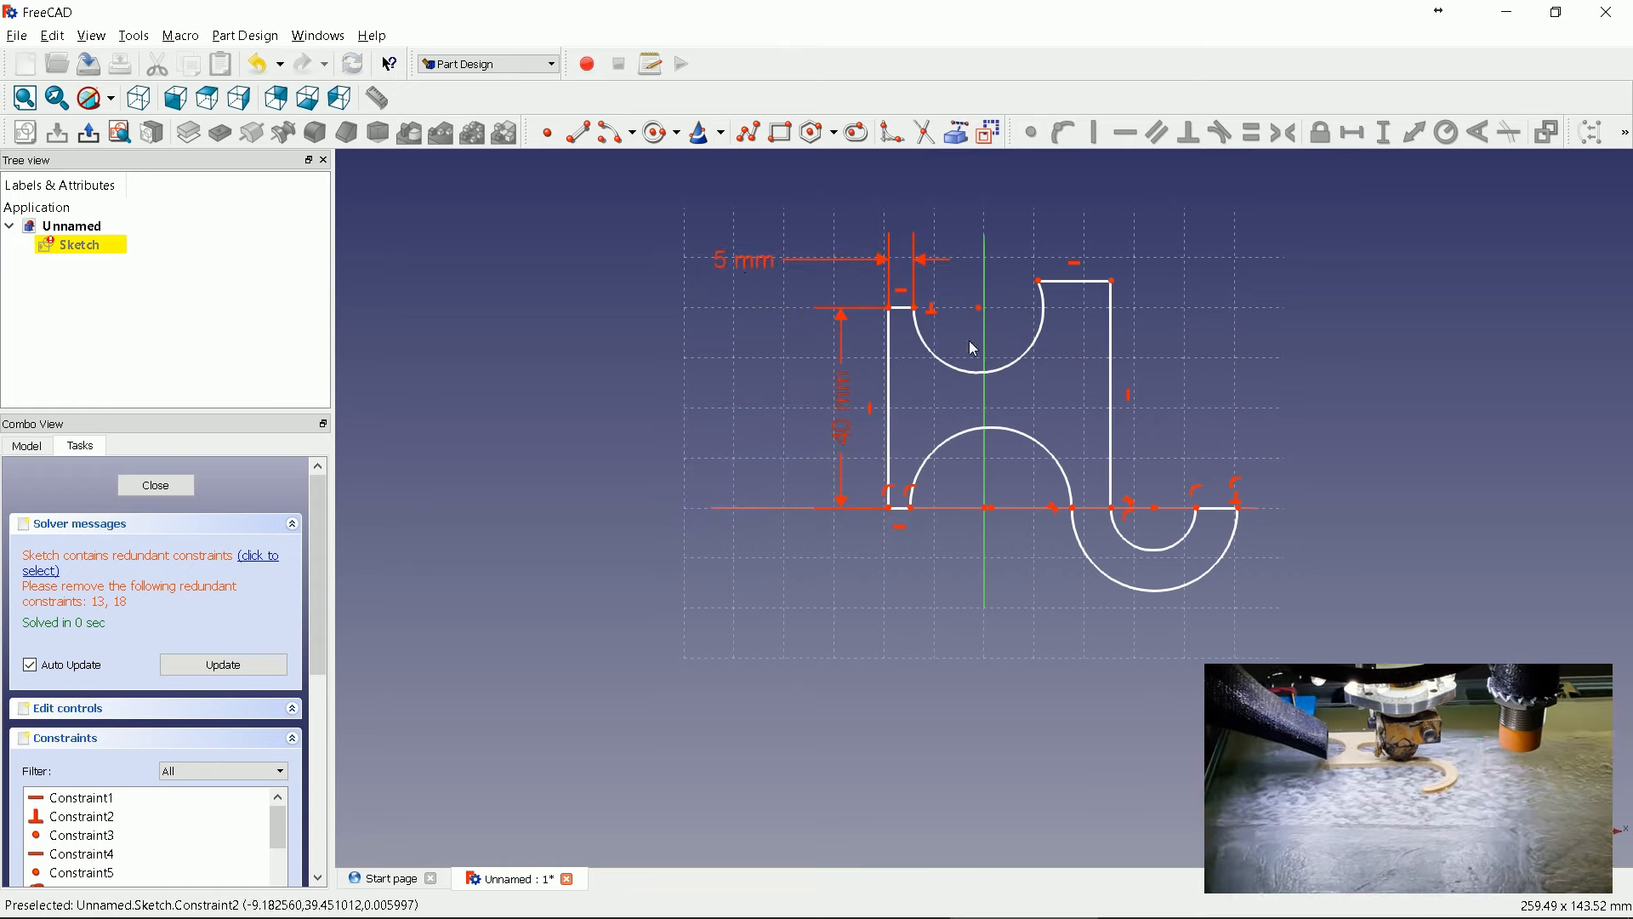
{"action": "mouse_move", "coordinate": [1038, 289]}
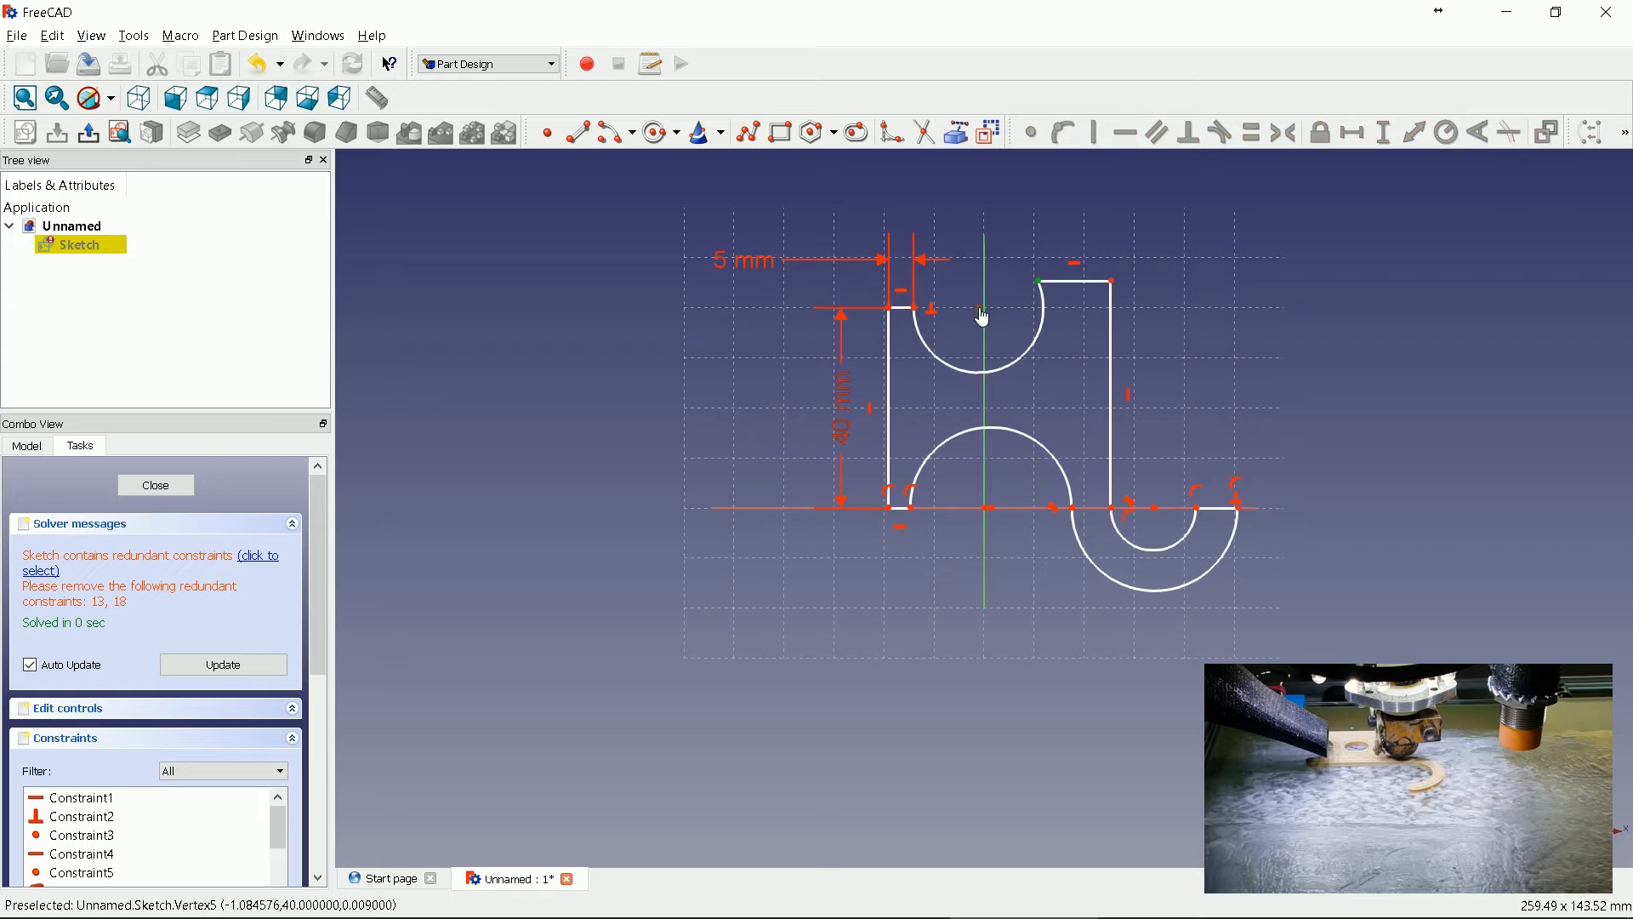
{"action": "left_click", "coordinate": [1382, 133]}
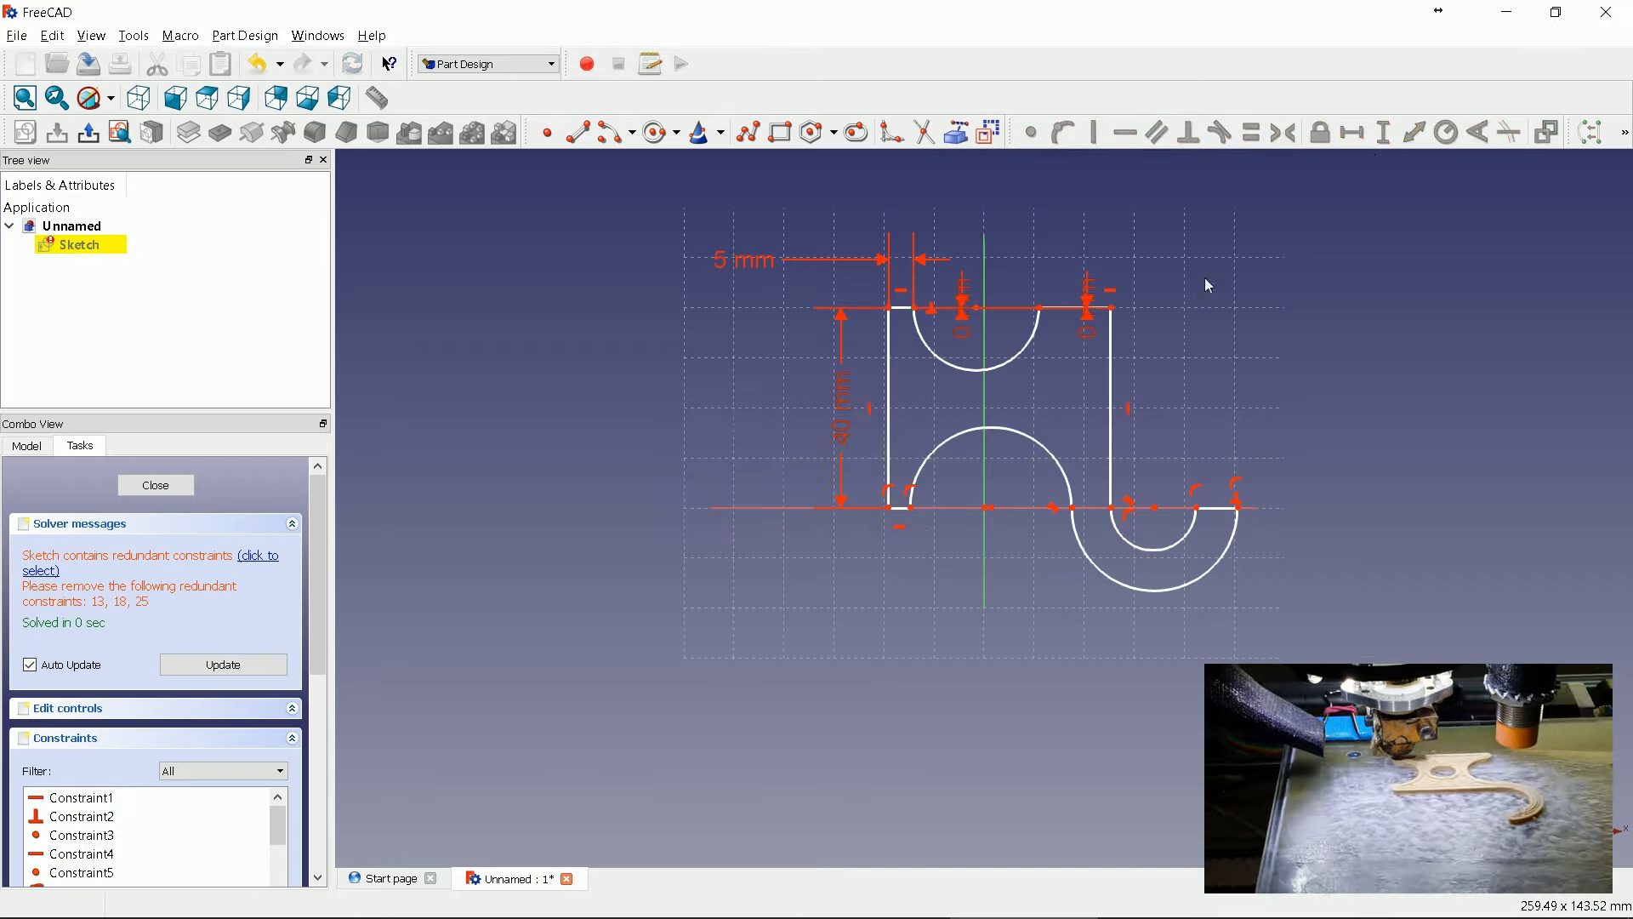
{"action": "mouse_move", "coordinate": [1079, 314]}
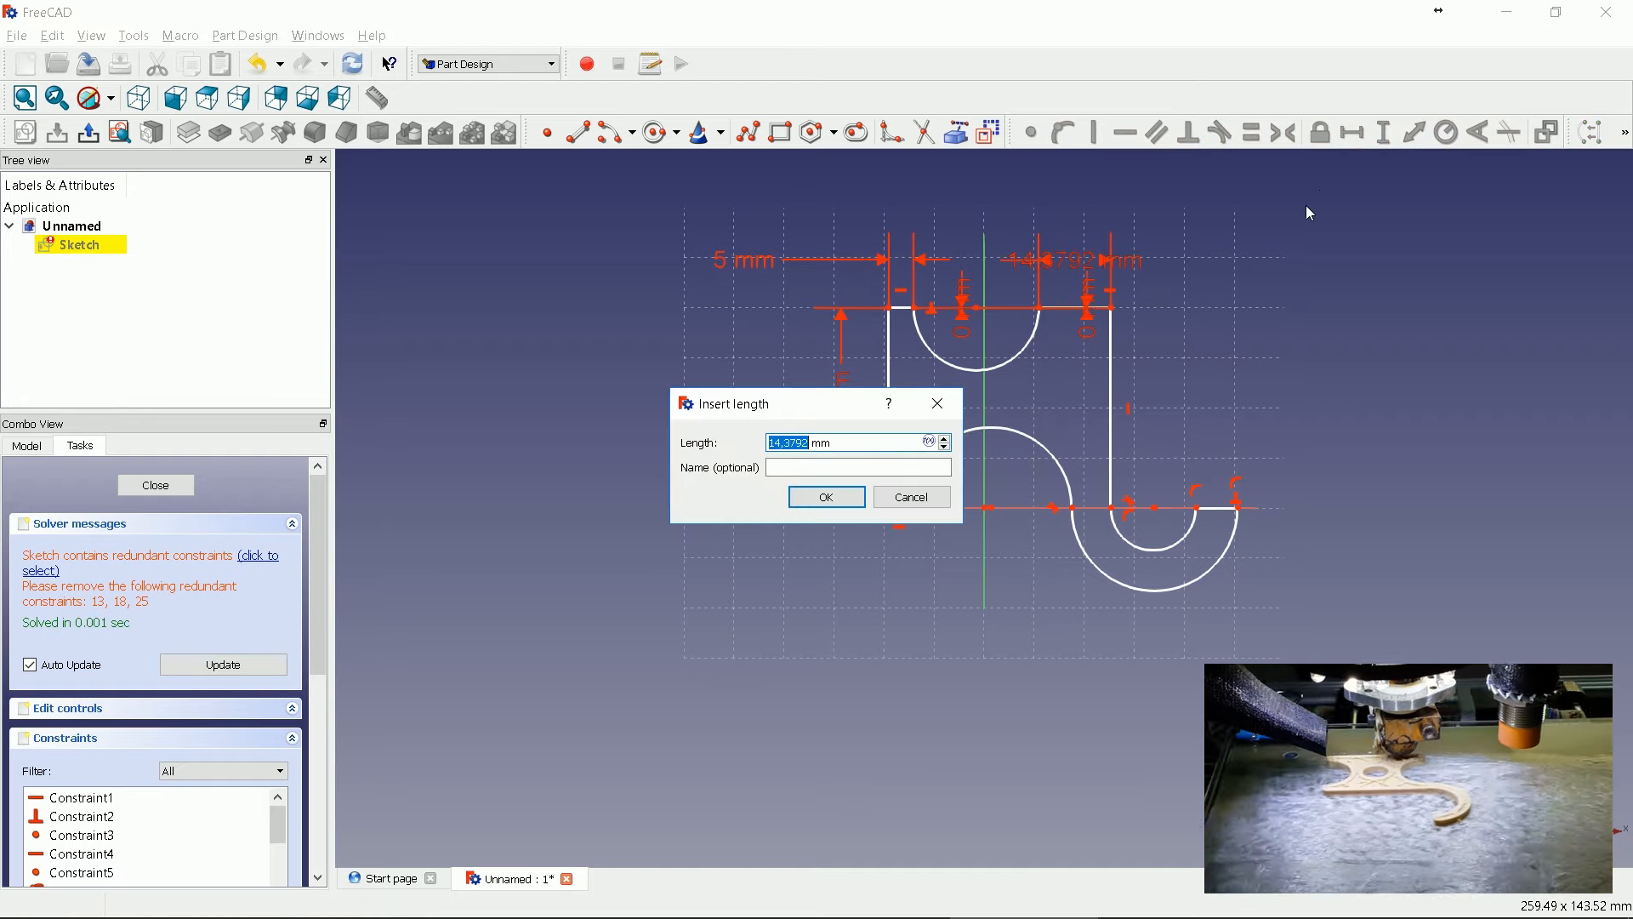
{"action": "left_click", "coordinate": [824, 497]}
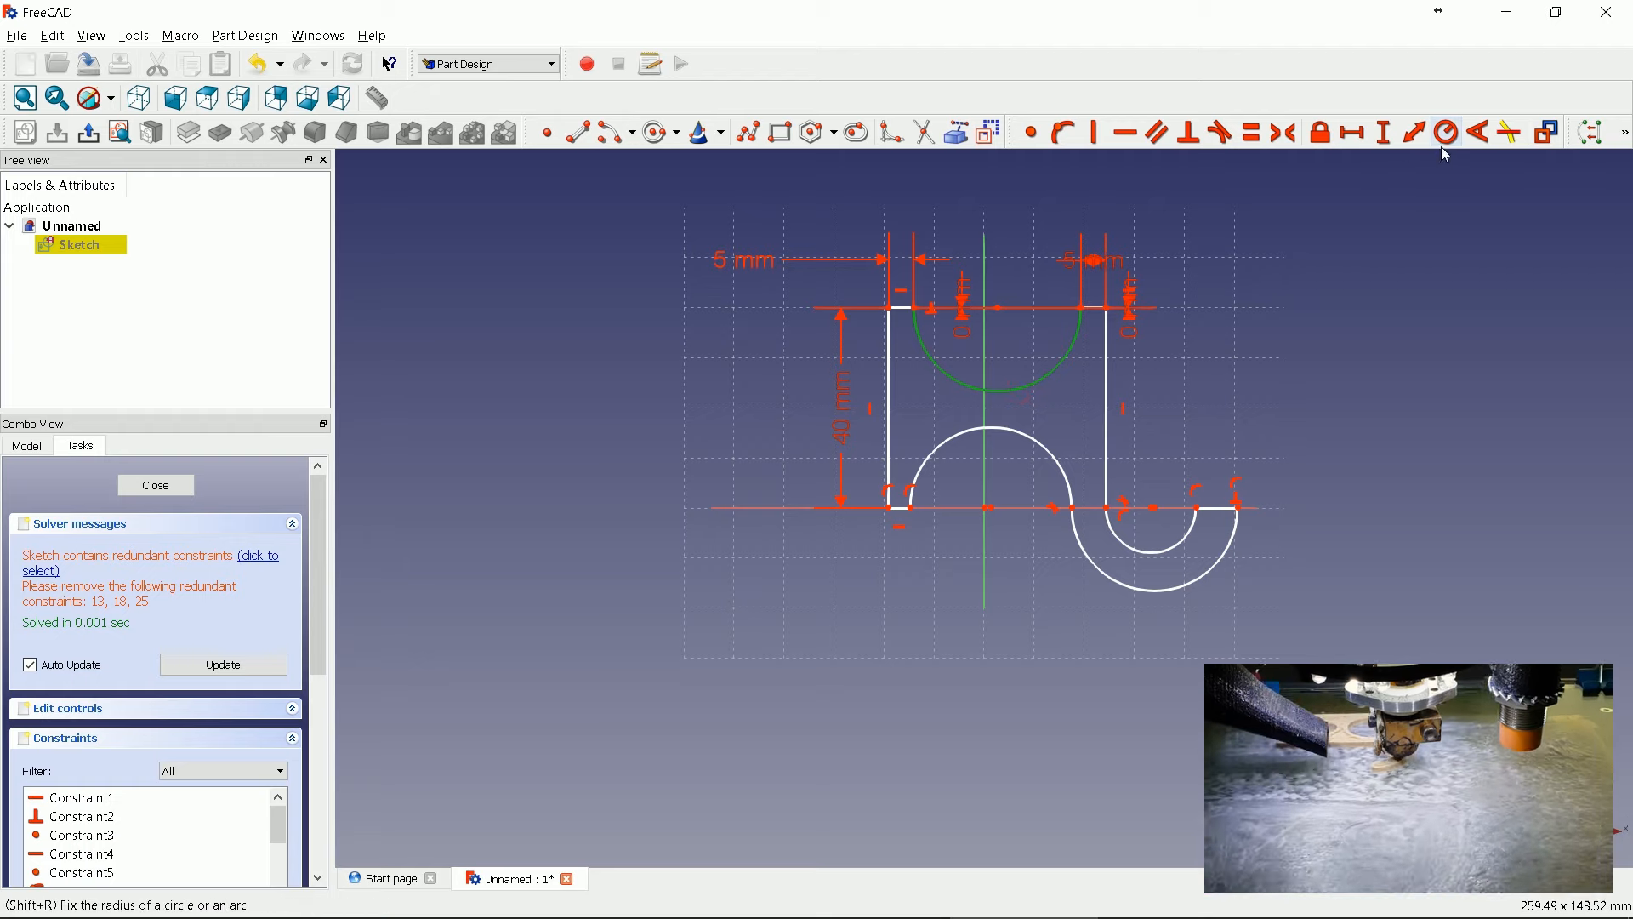
- Give both notch arcs a 10 mm radius and add a radius to the hook's inner curve
{"action": "left_click", "coordinate": [1446, 132]}
{"action": "type", "text": "1"}
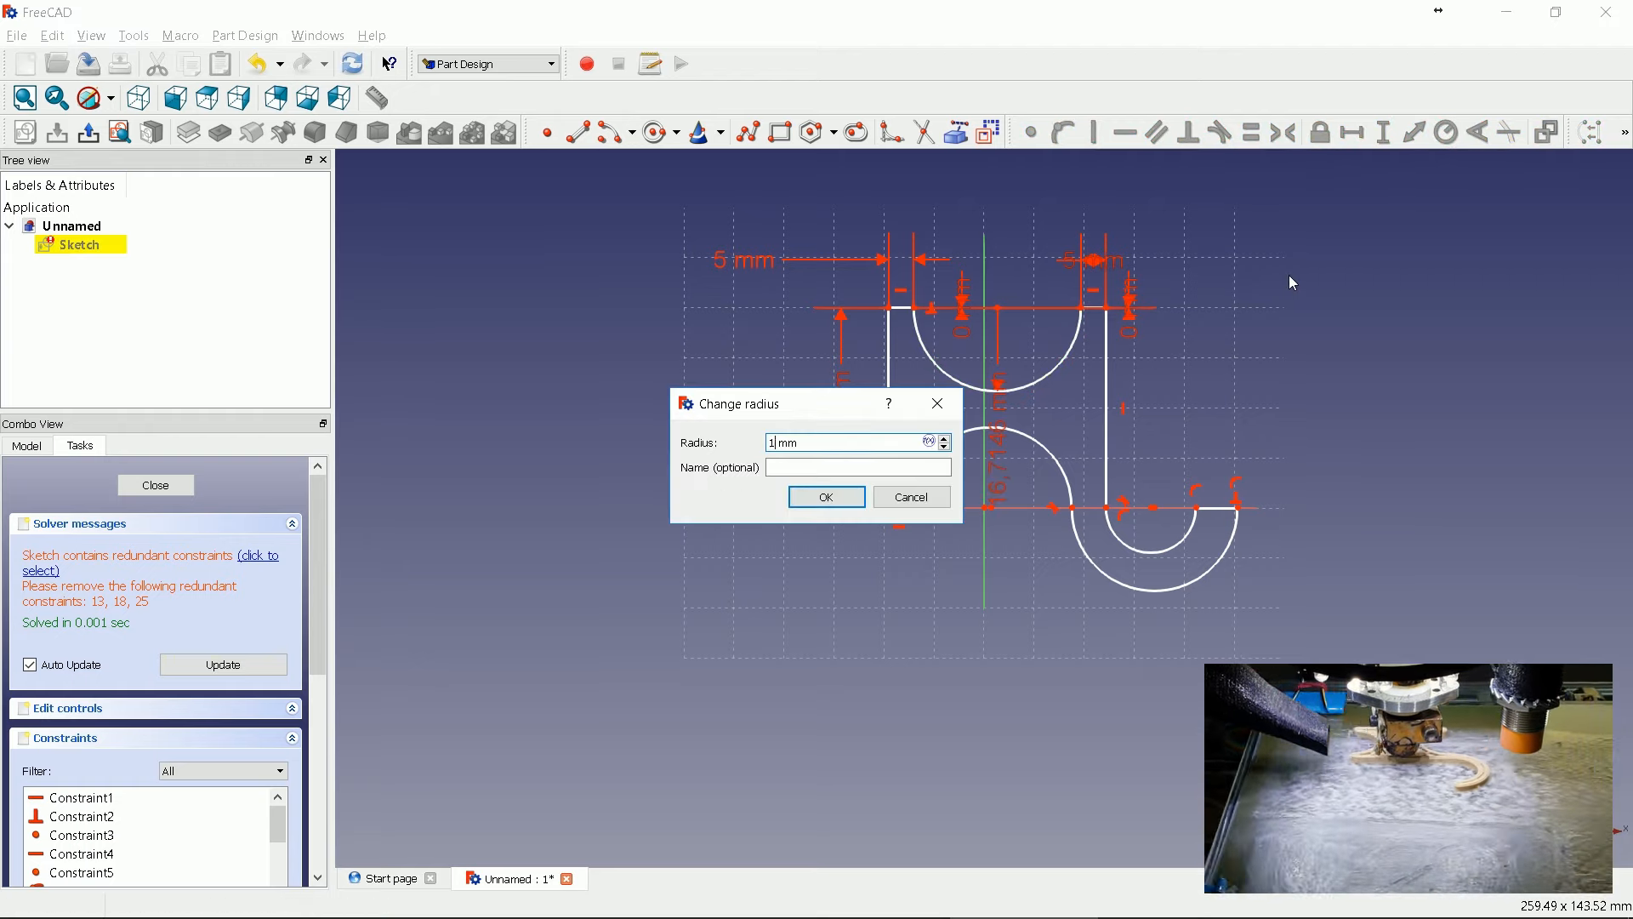
{"action": "left_click", "coordinate": [825, 495]}
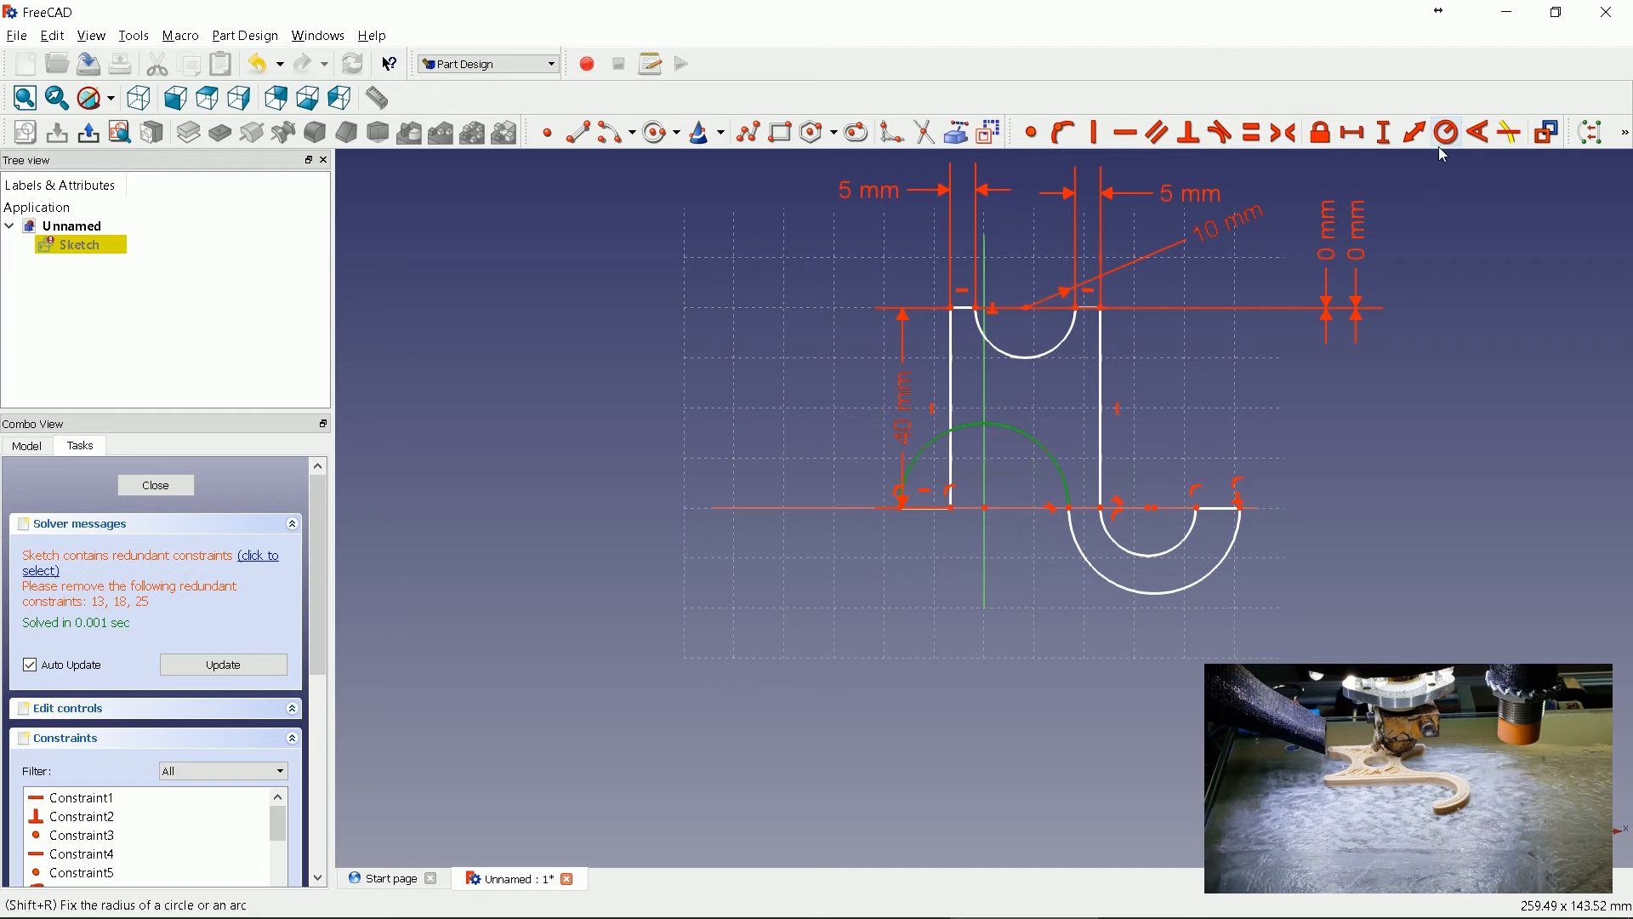
{"action": "left_click", "coordinate": [1446, 133]}
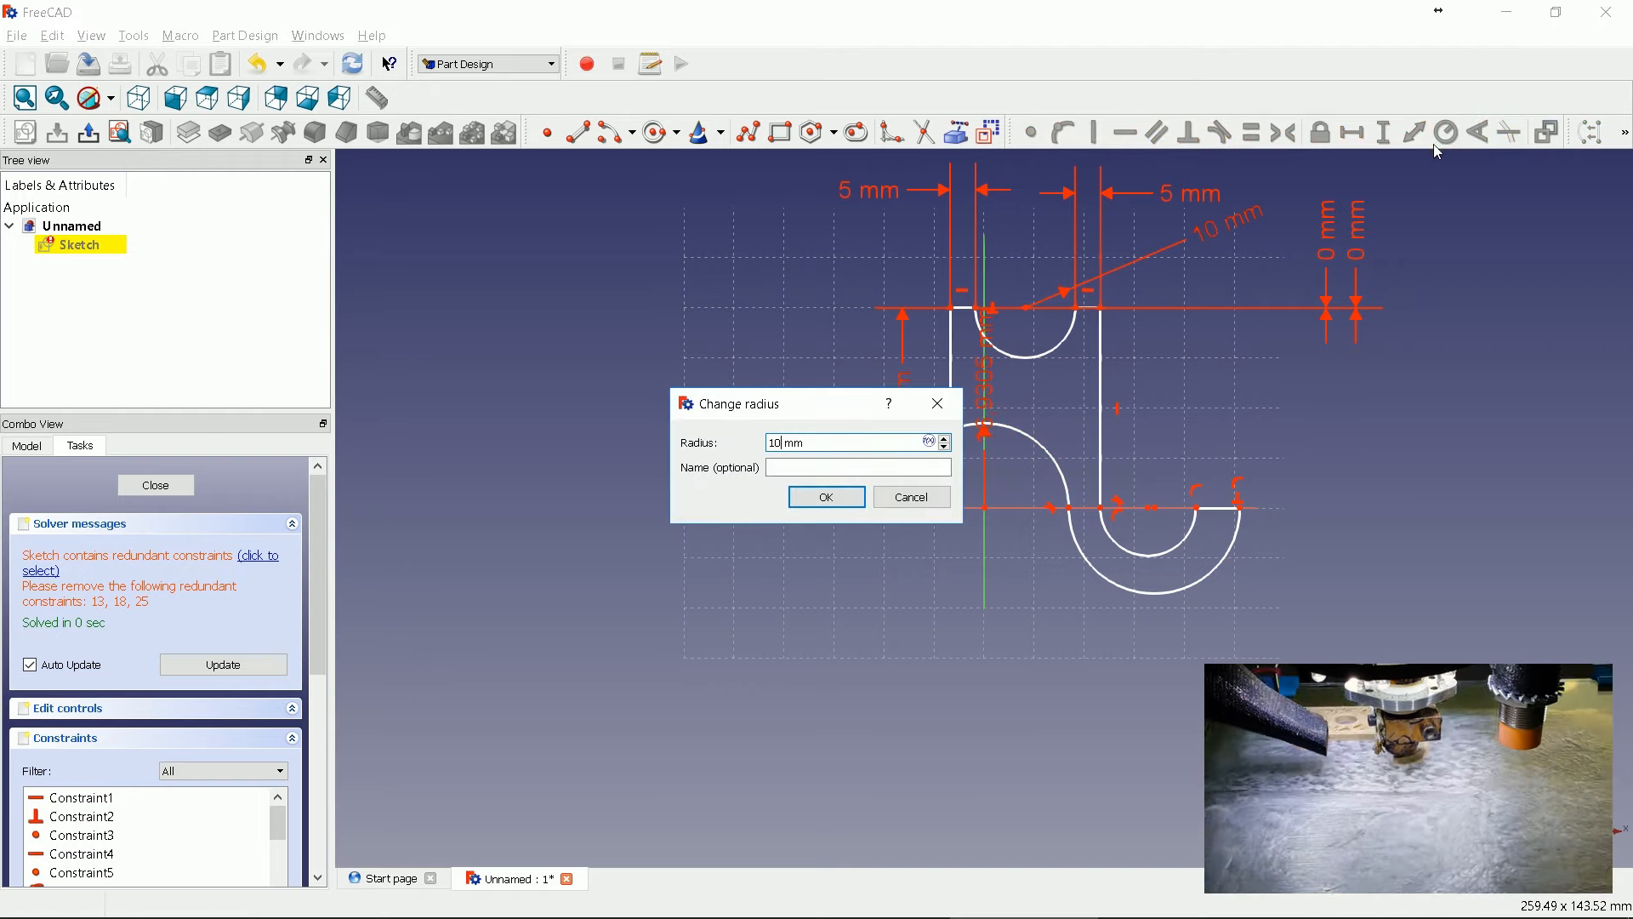
{"action": "left_click", "coordinate": [825, 497]}
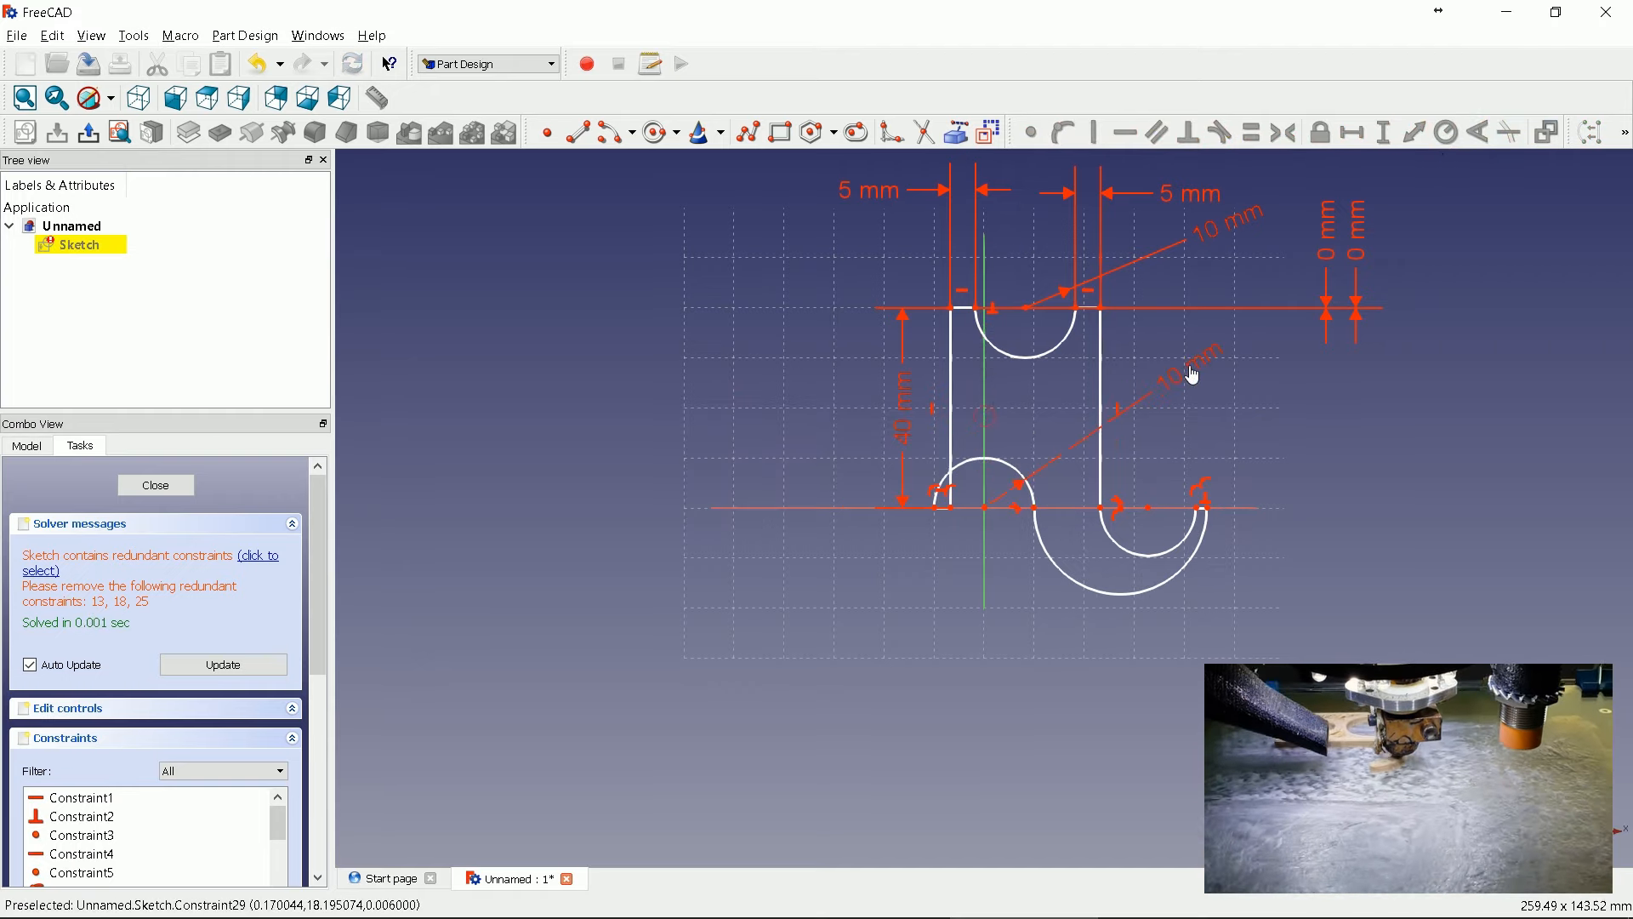
{"action": "mouse_move", "coordinate": [1006, 471]}
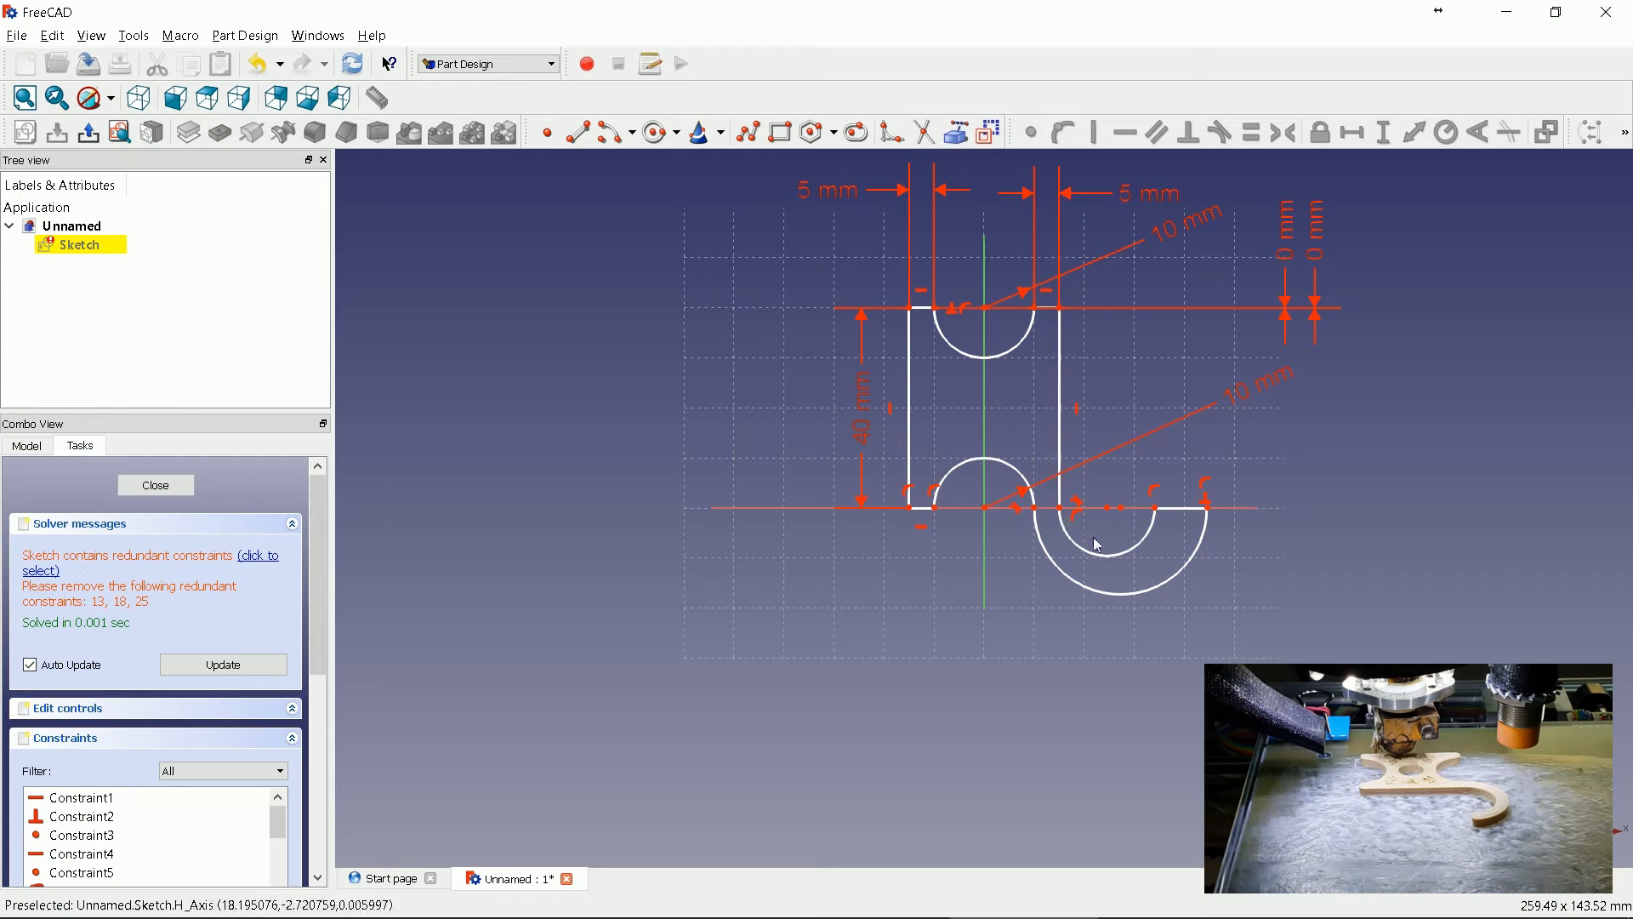
{"action": "mouse_move", "coordinate": [1109, 512]}
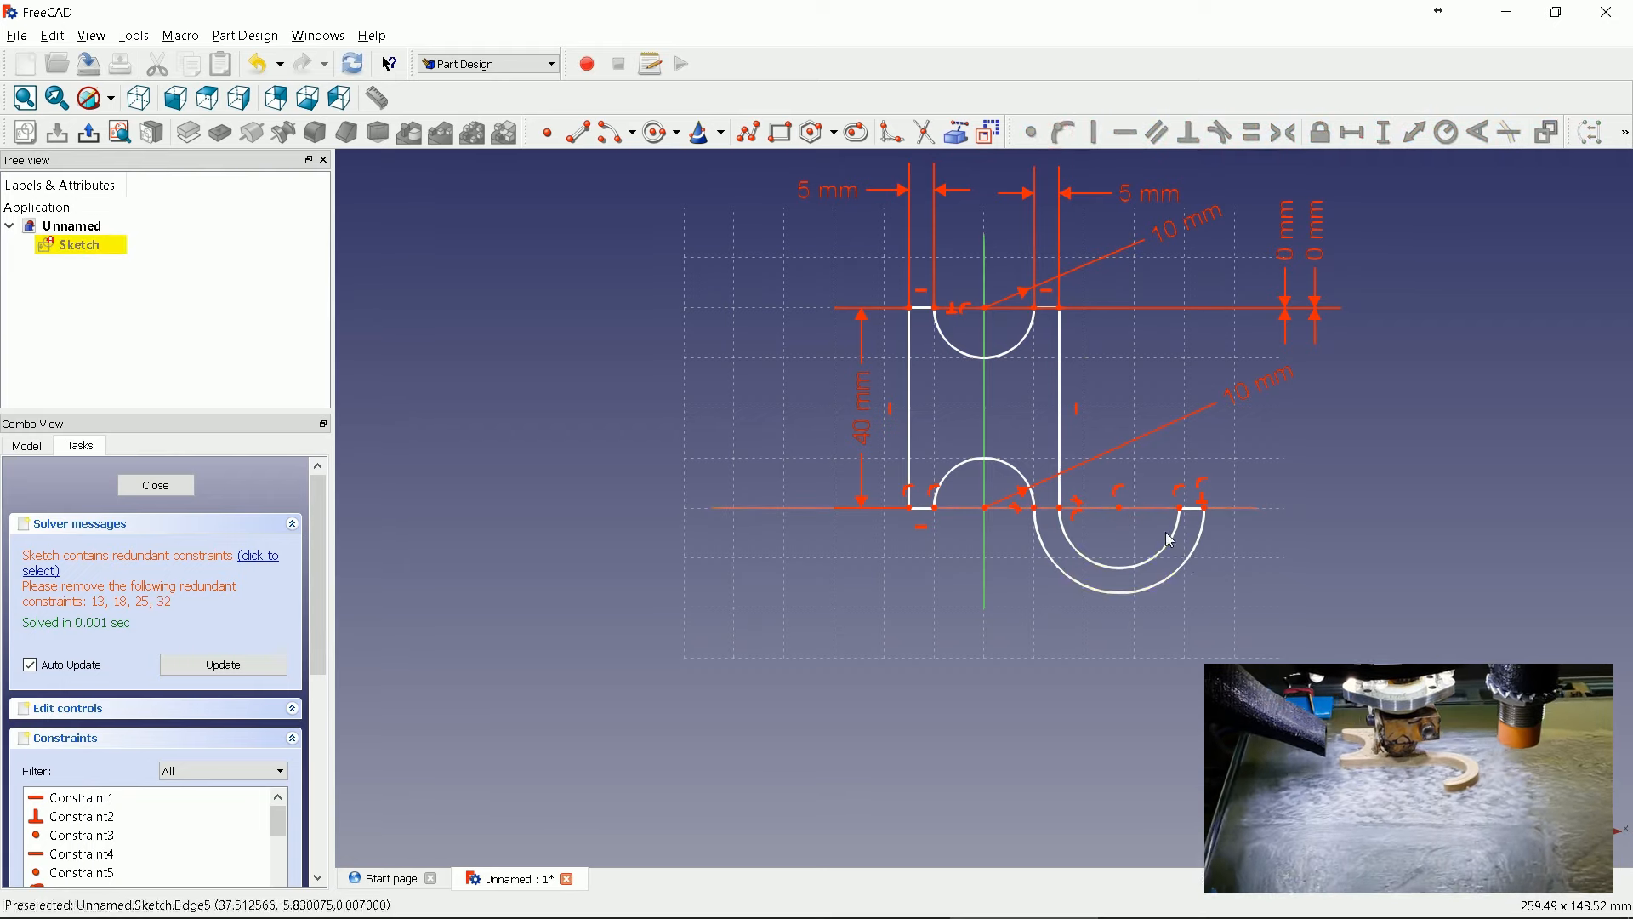
{"action": "left_click", "coordinate": [1167, 540]}
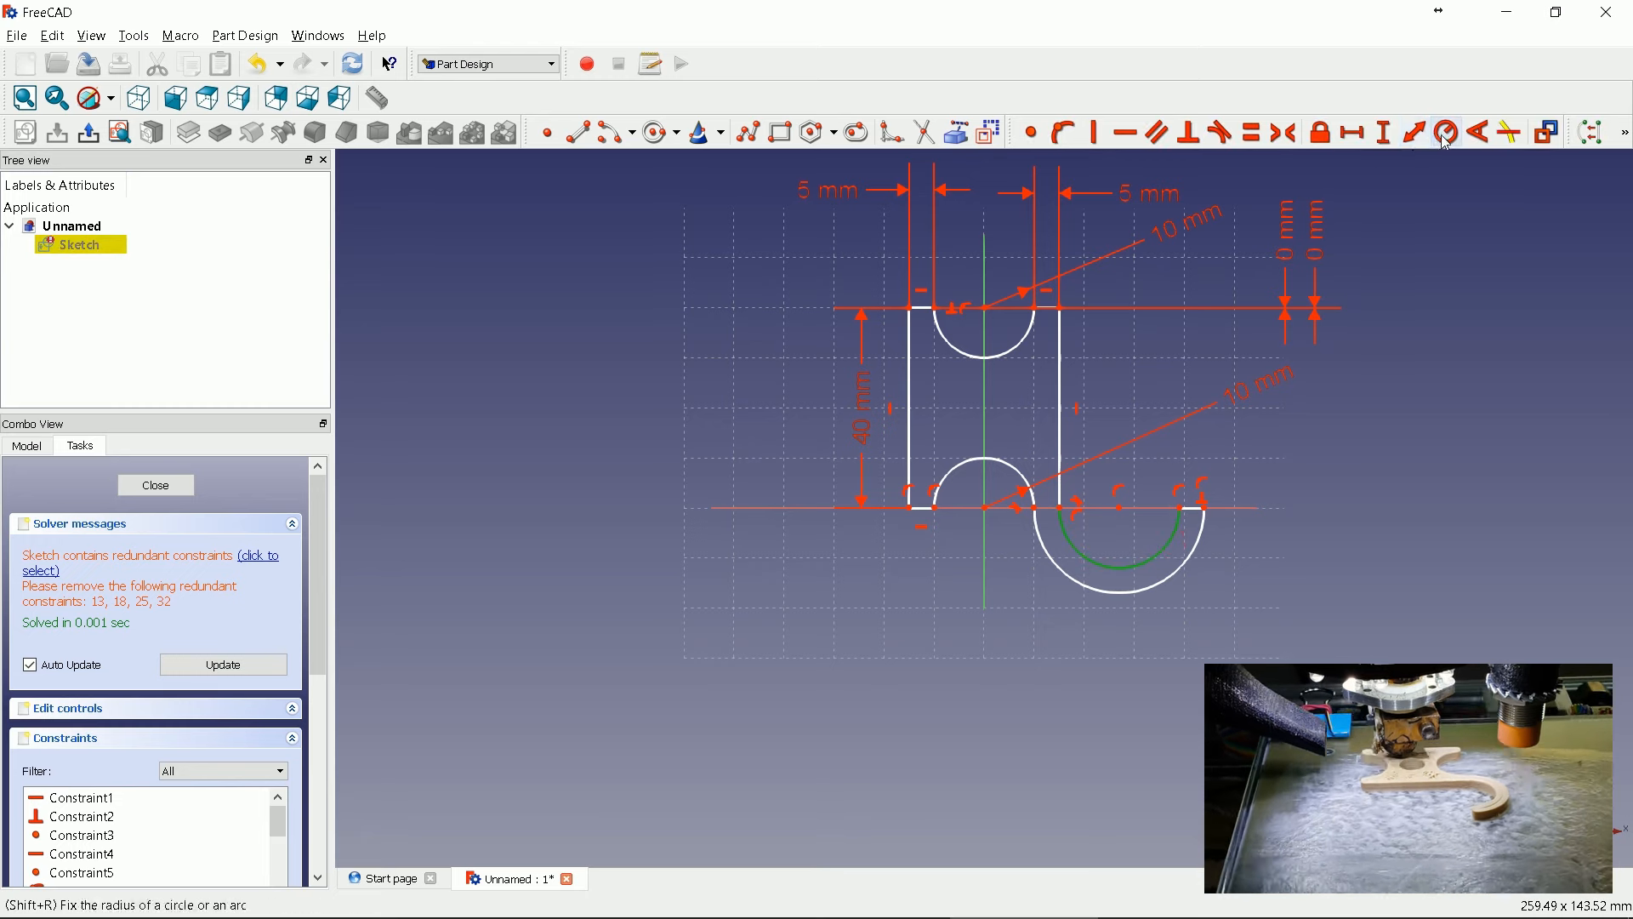
{"action": "left_click", "coordinate": [1445, 133]}
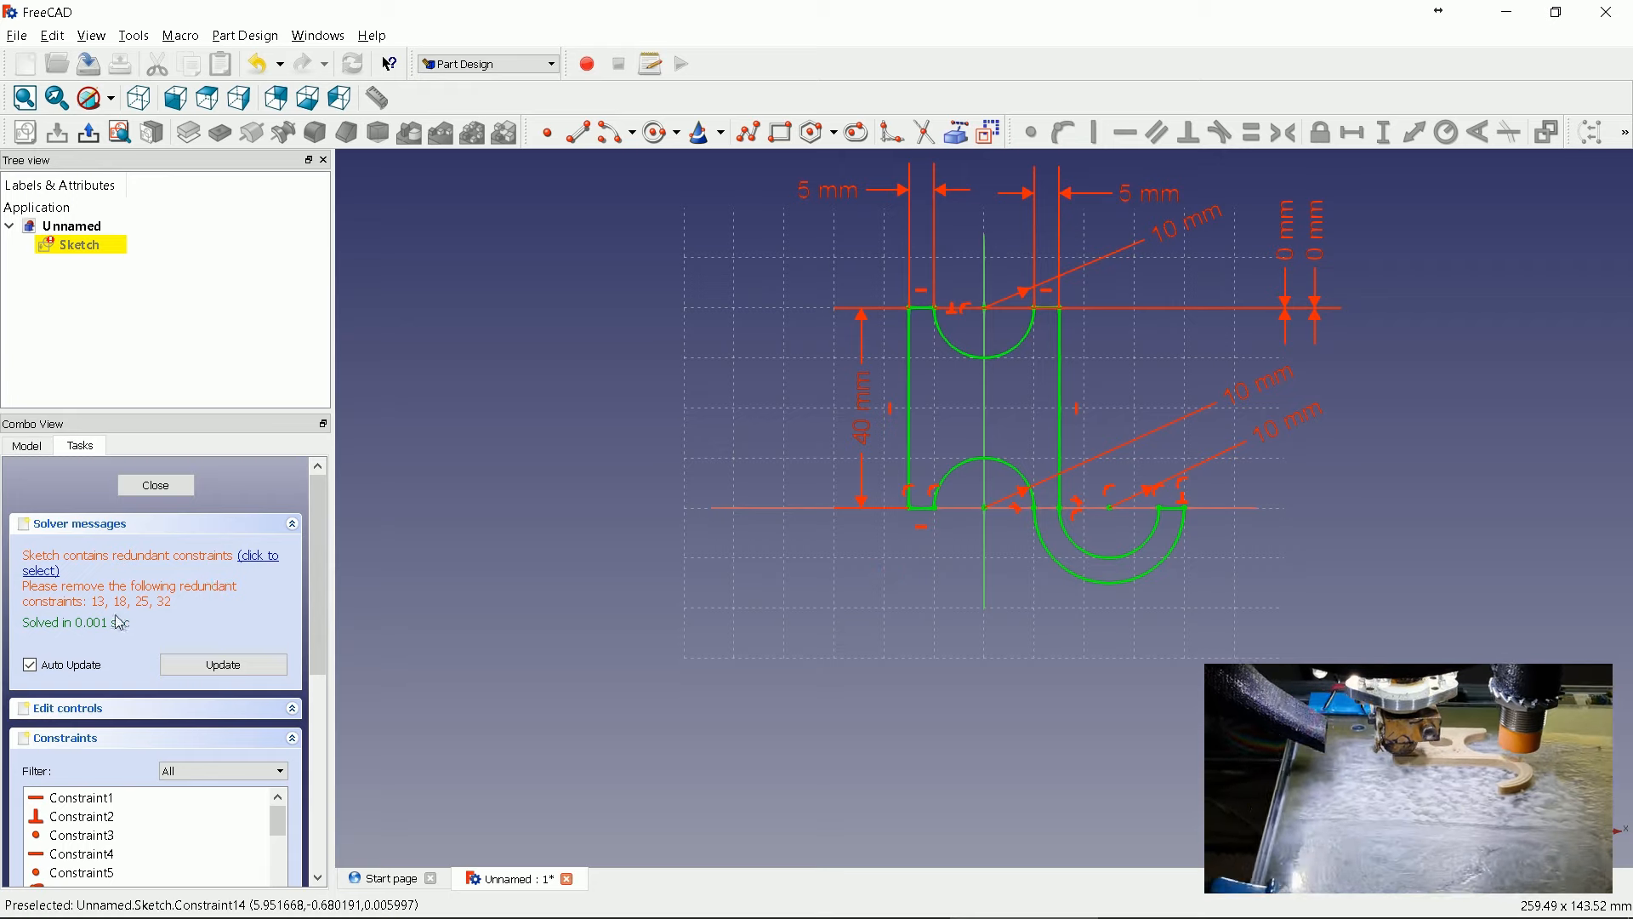
- Delete the redundant constraints listed in the Constraints panel until the solver is satisfied
{"action": "scroll", "scroll_direction": "down", "scroll_amount": 3}
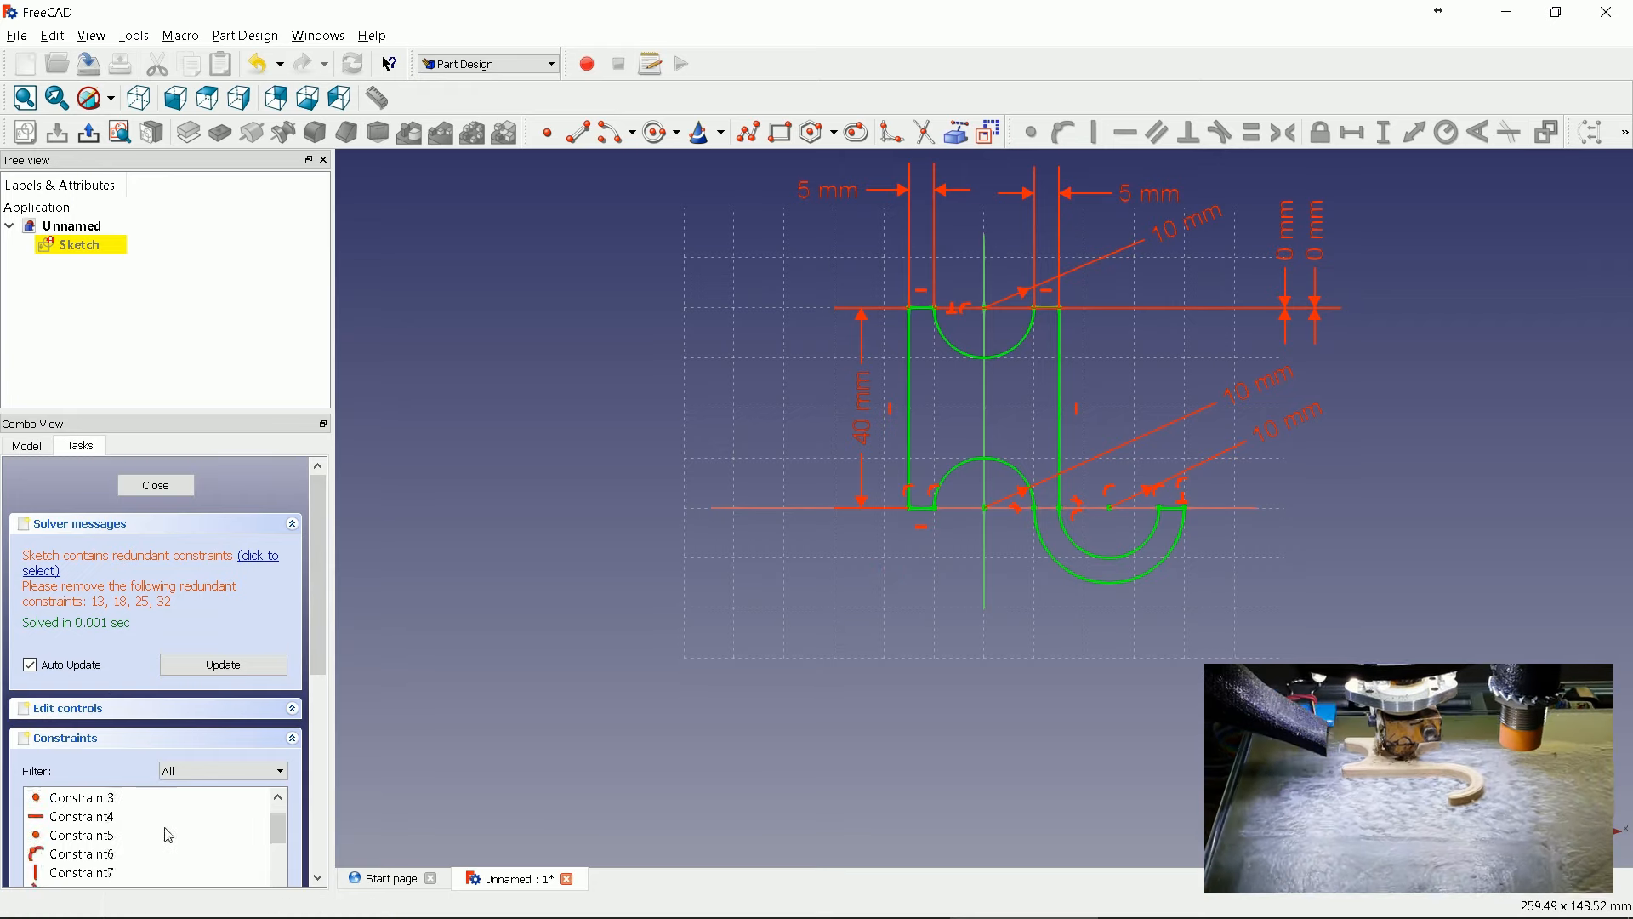
{"action": "scroll", "scroll_direction": "down", "scroll_amount": 3}
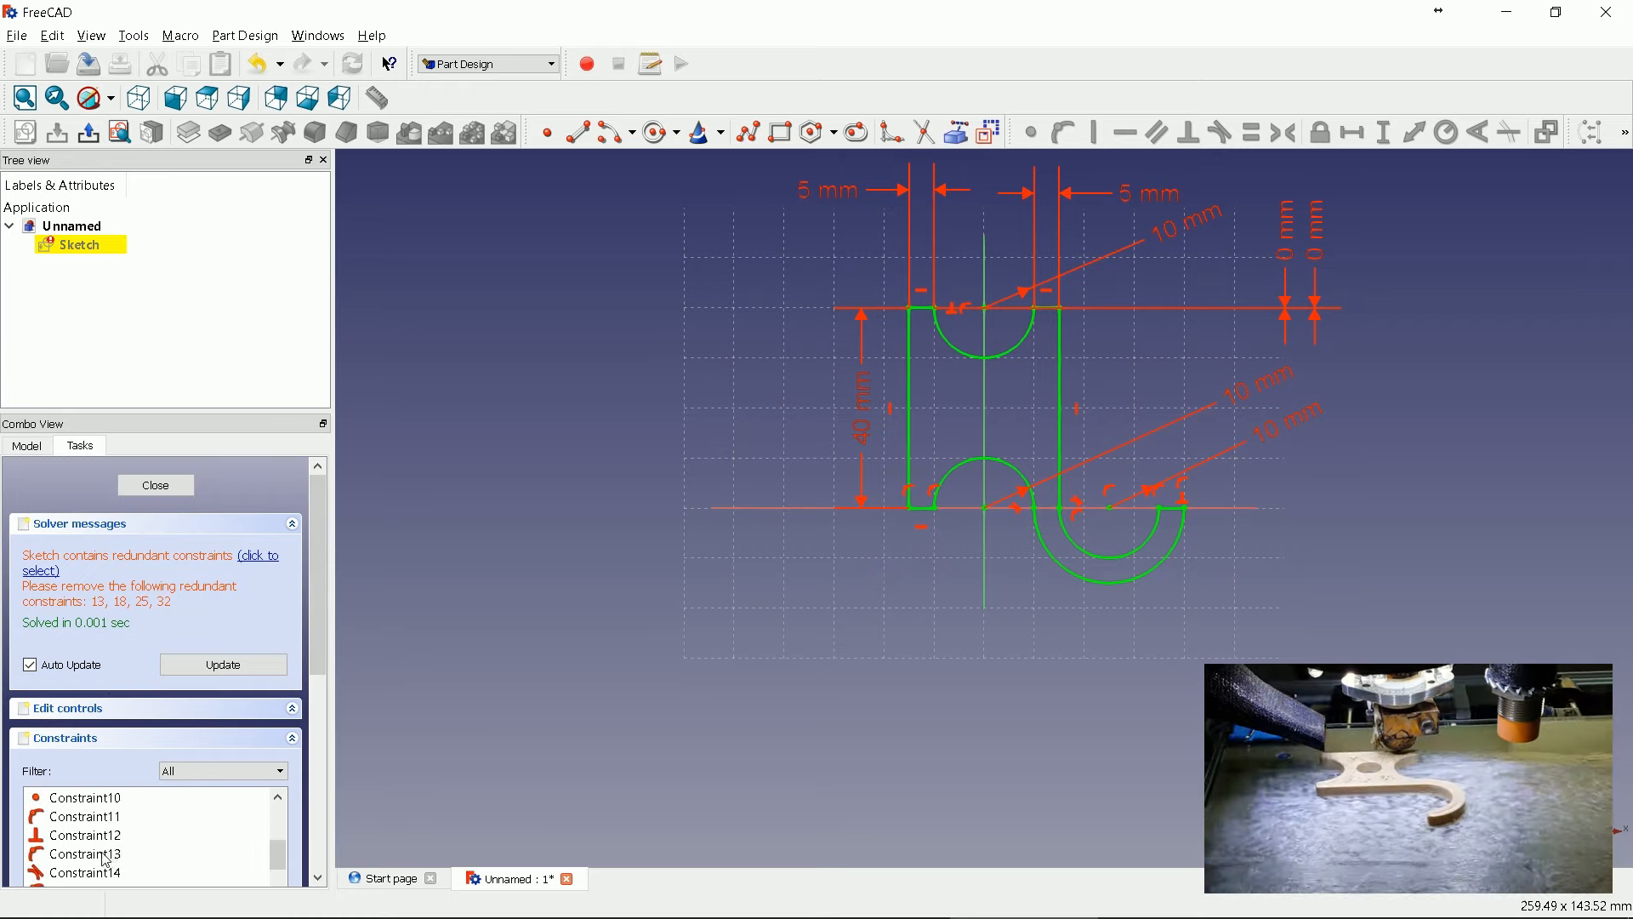
{"action": "left_click", "coordinate": [85, 852]}
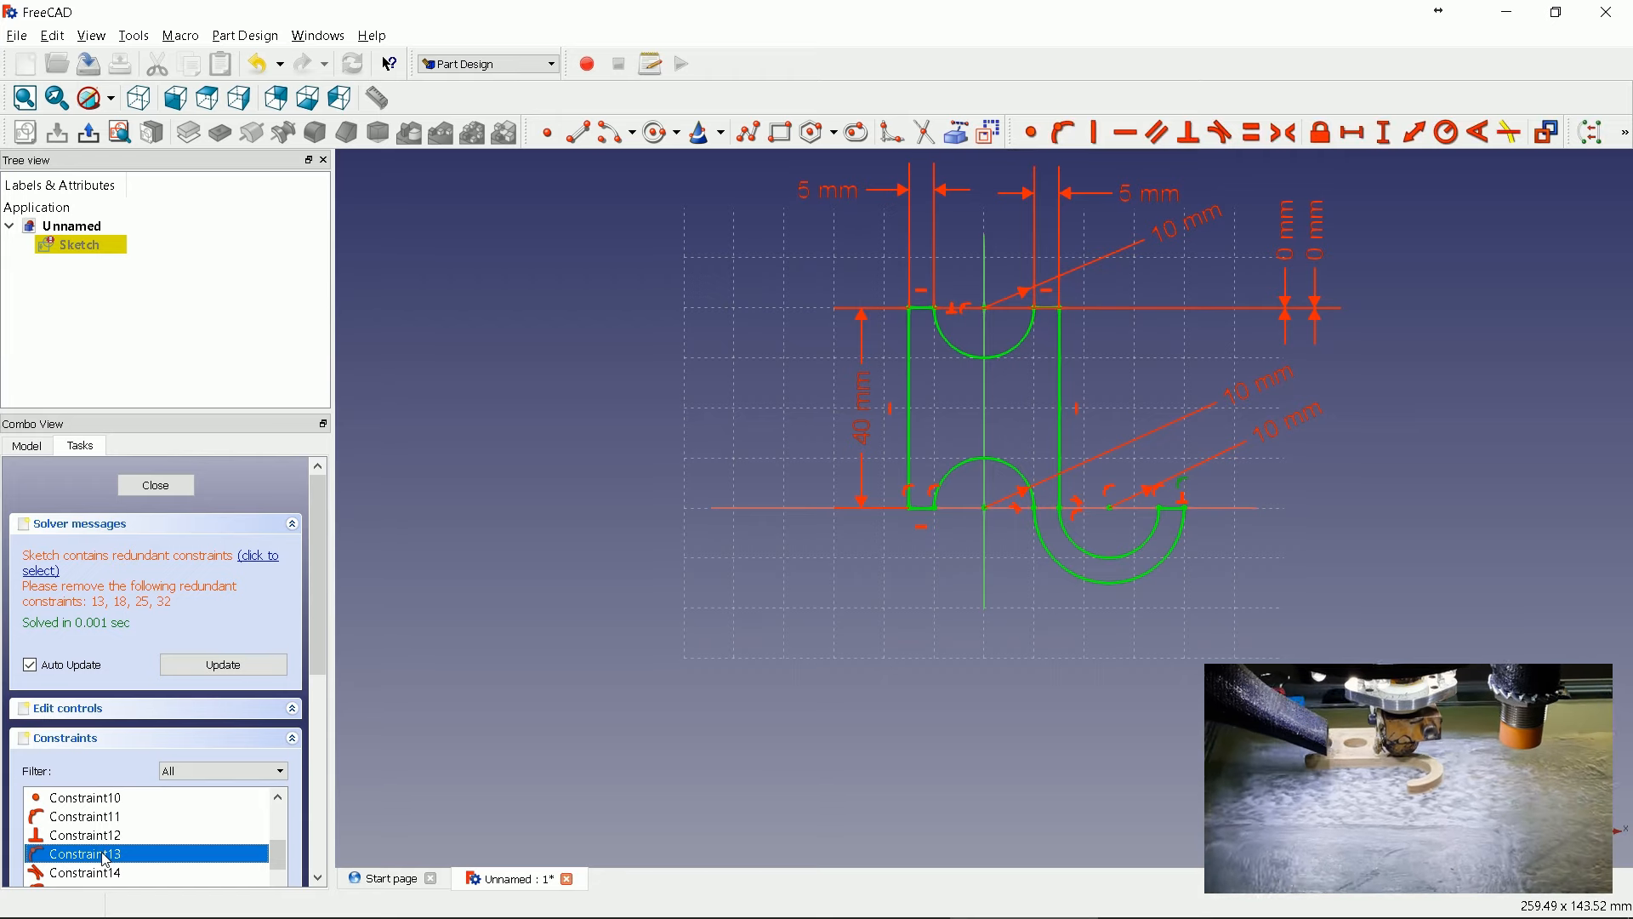
{"action": "scroll", "scroll_direction": "down", "scroll_amount": 3}
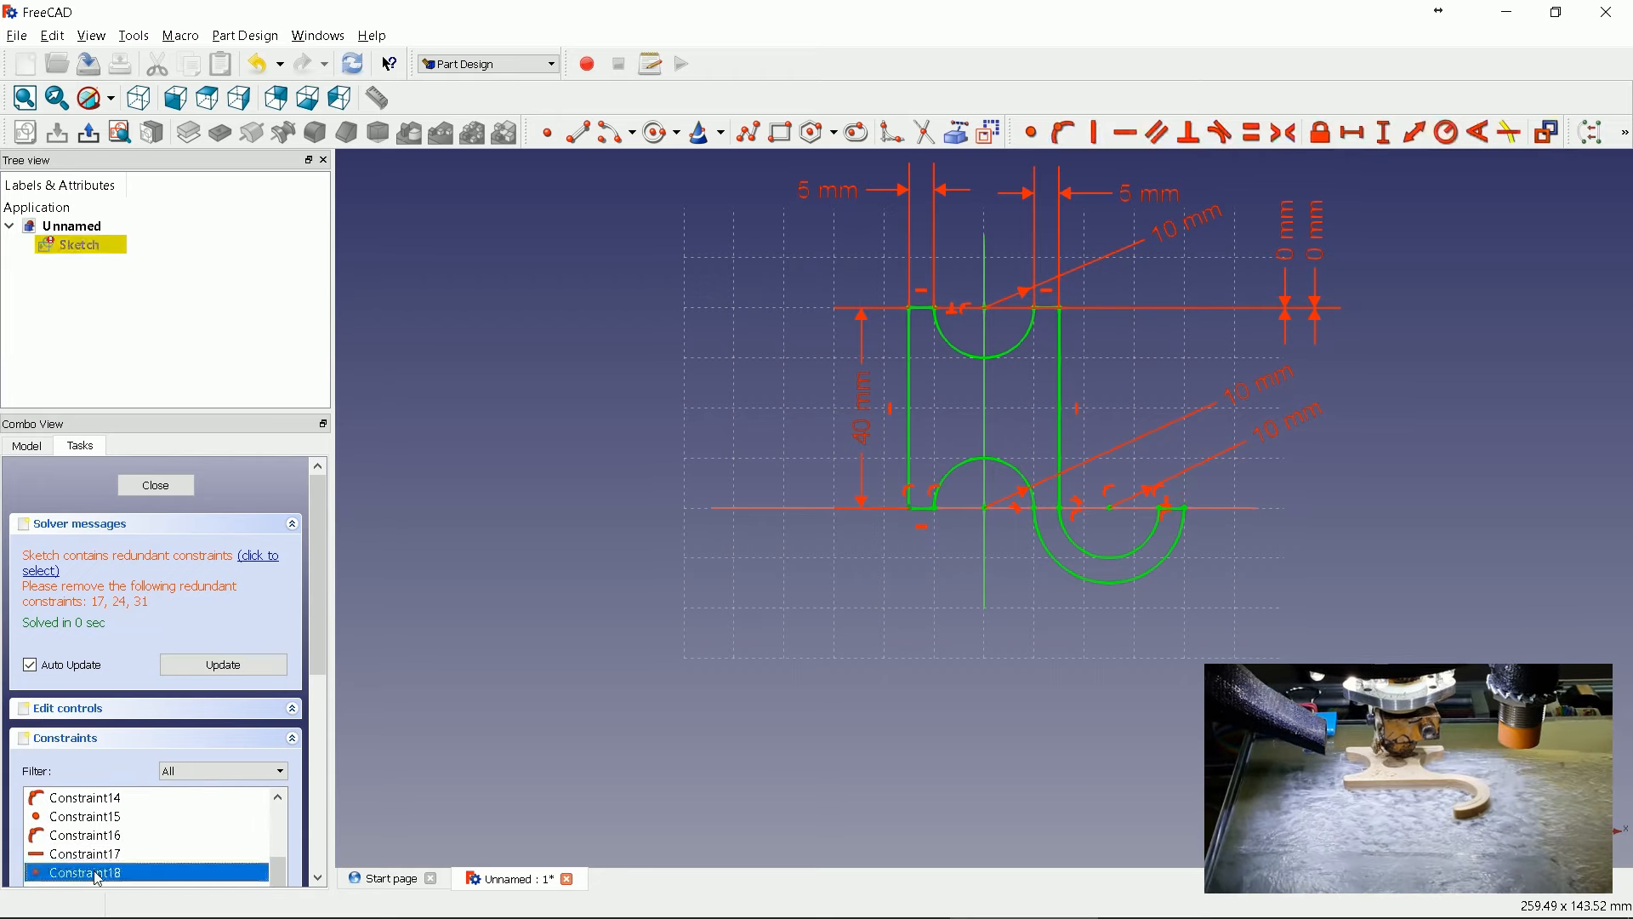
{"action": "left_click", "coordinate": [85, 853]}
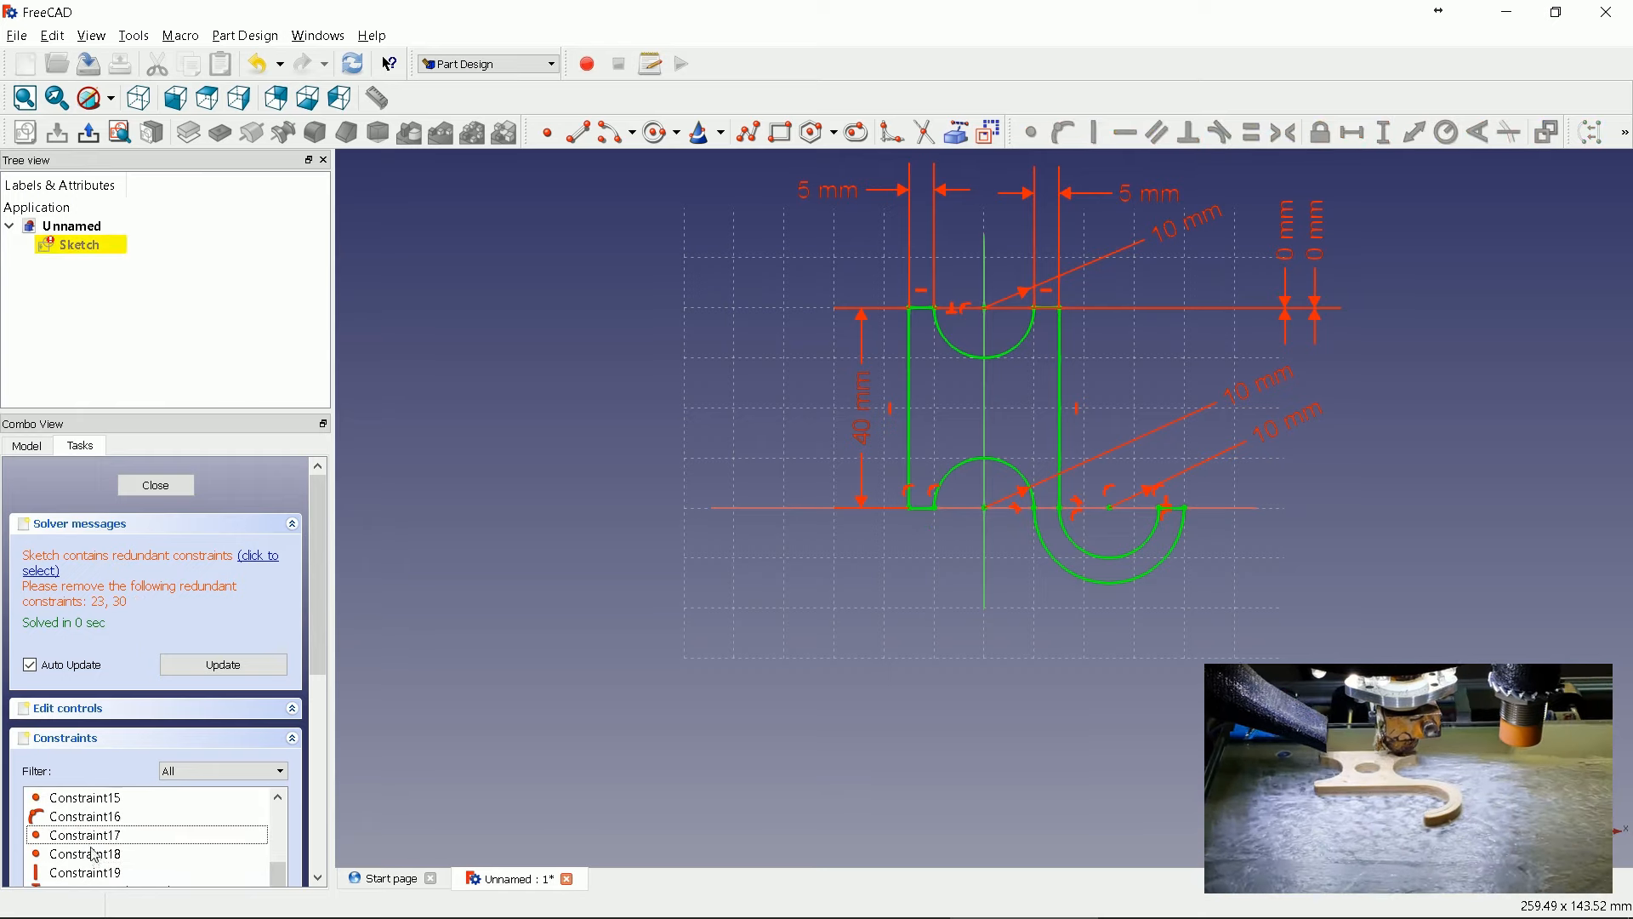
{"action": "left_click", "coordinate": [104, 871]}
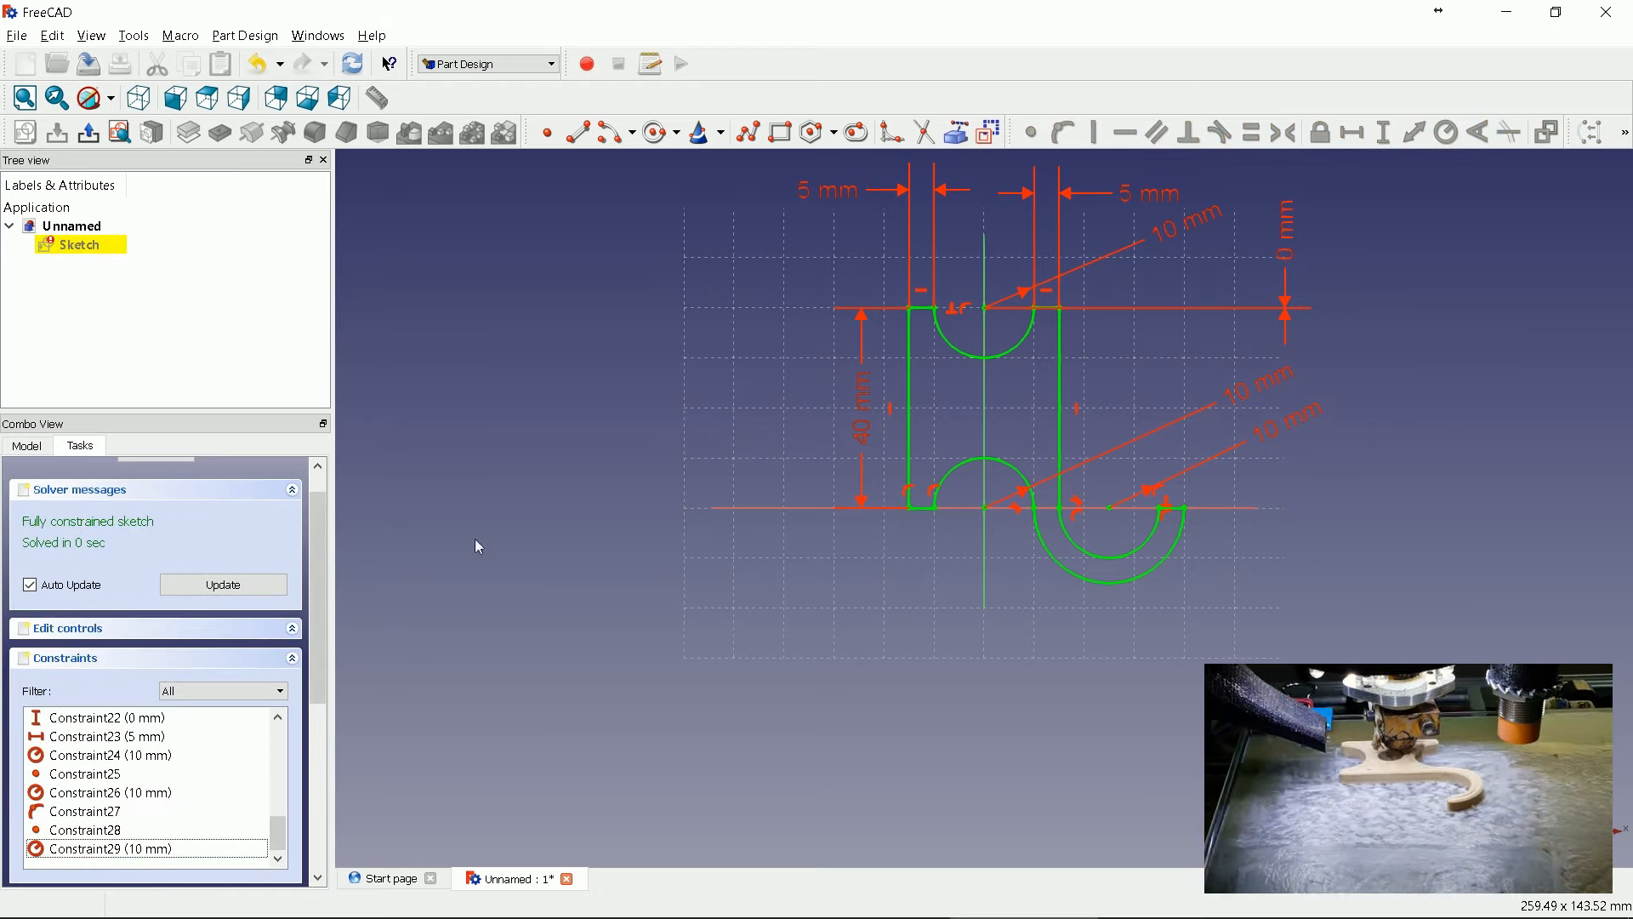
{"action": "mouse_move", "coordinate": [626, 421]}
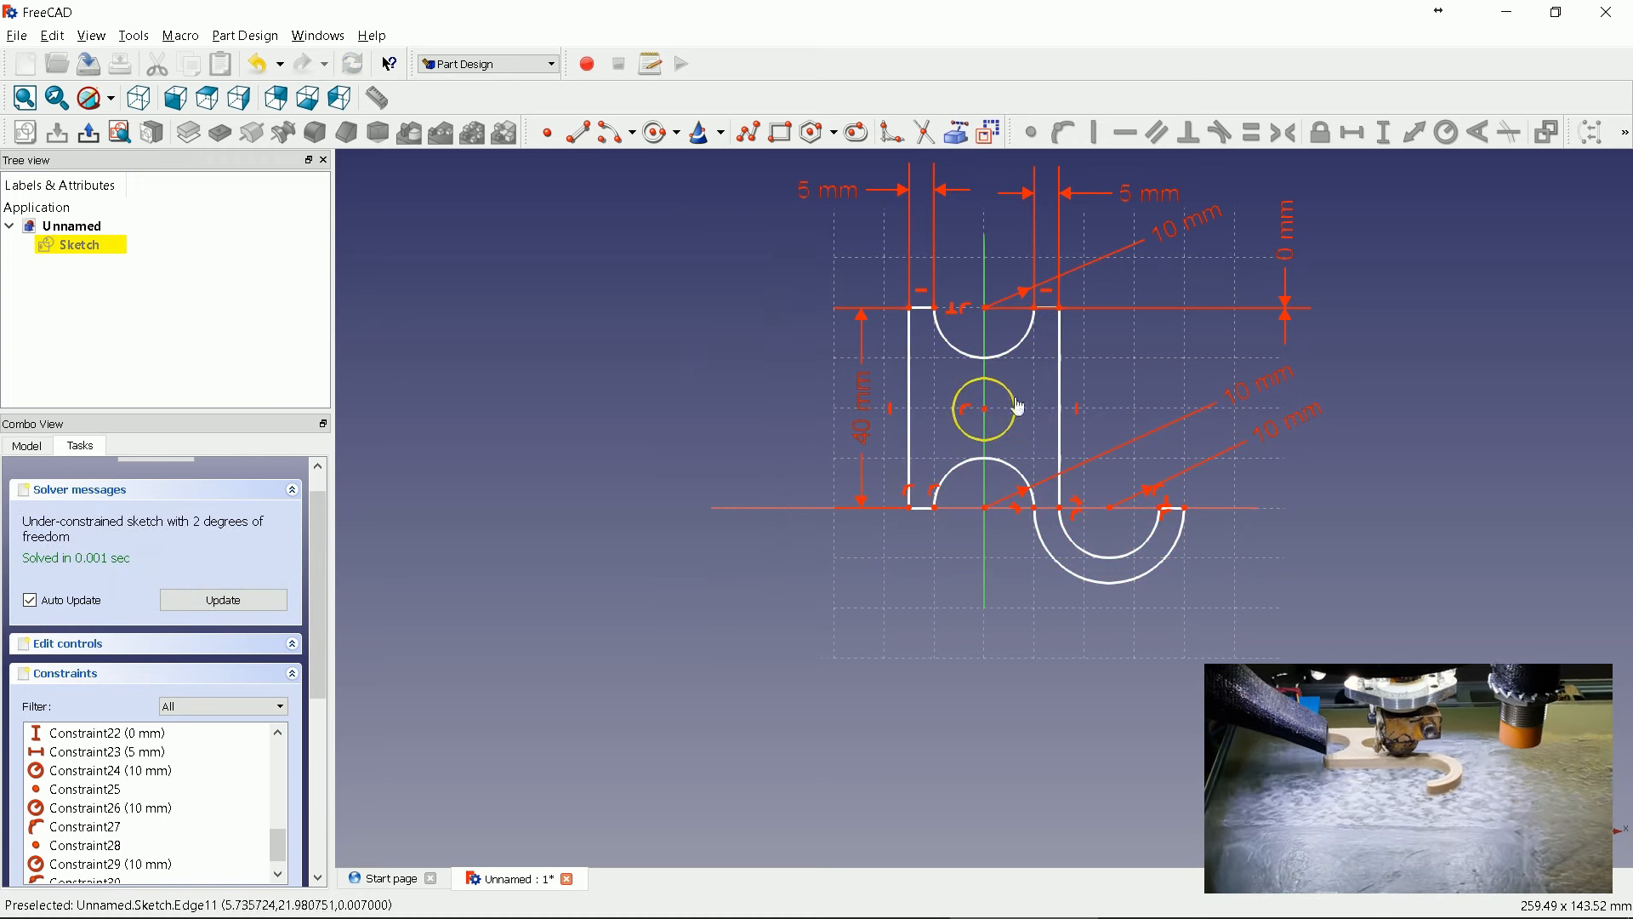
- Fix the centre hole circle's radius and add a 2 mm length constraint
{"action": "left_click", "coordinate": [1446, 132]}
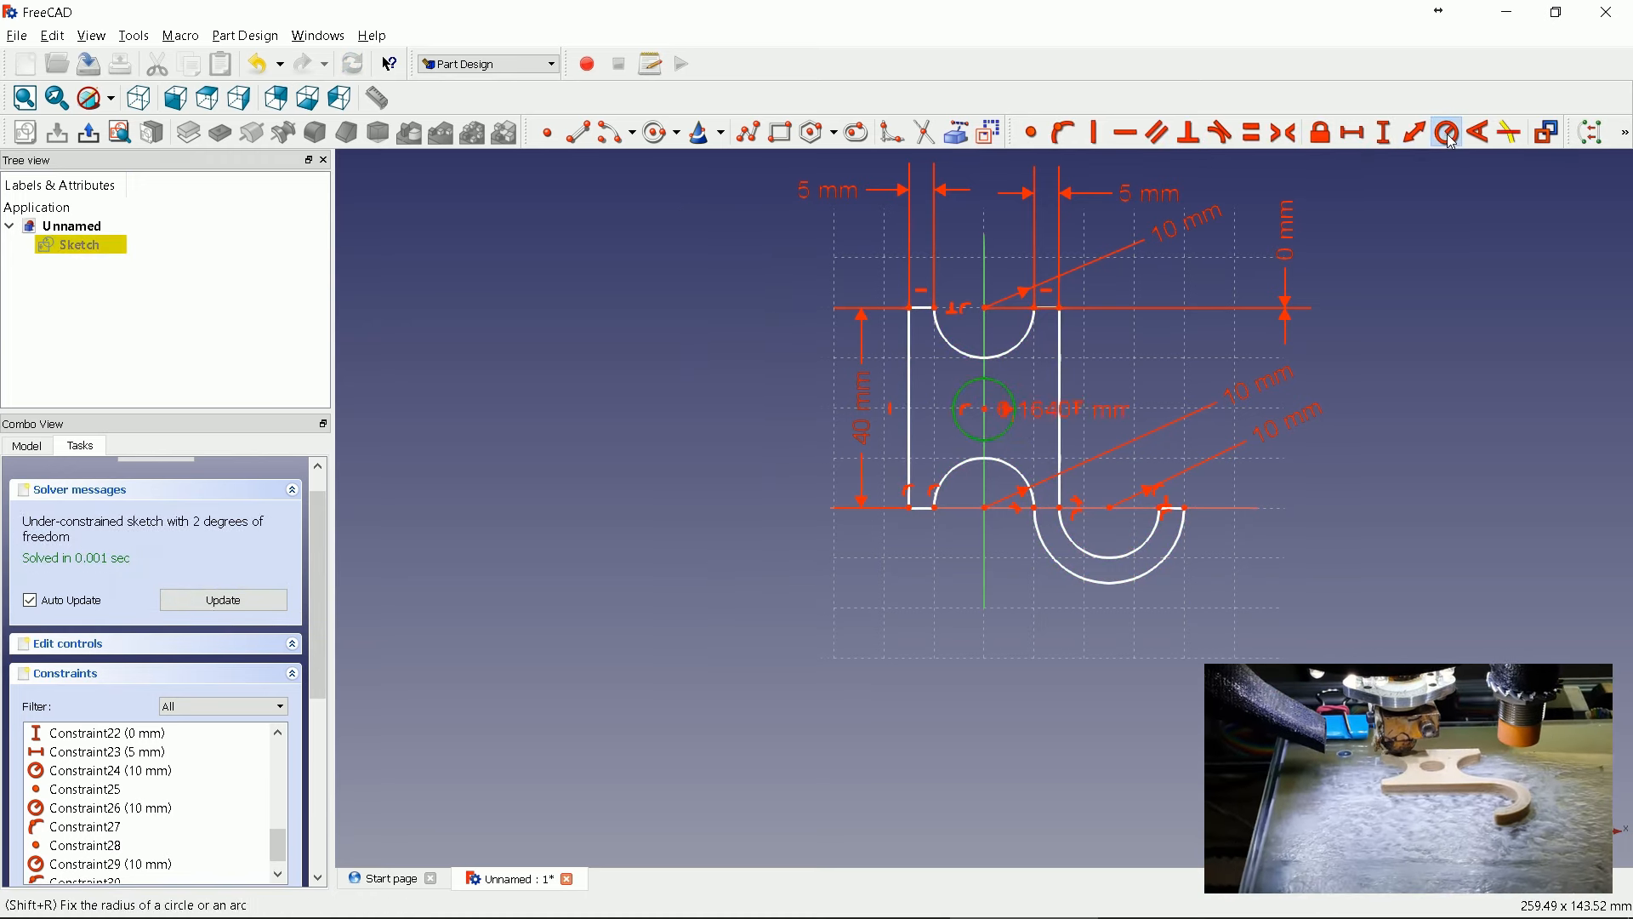
{"action": "left_click", "coordinate": [1446, 133]}
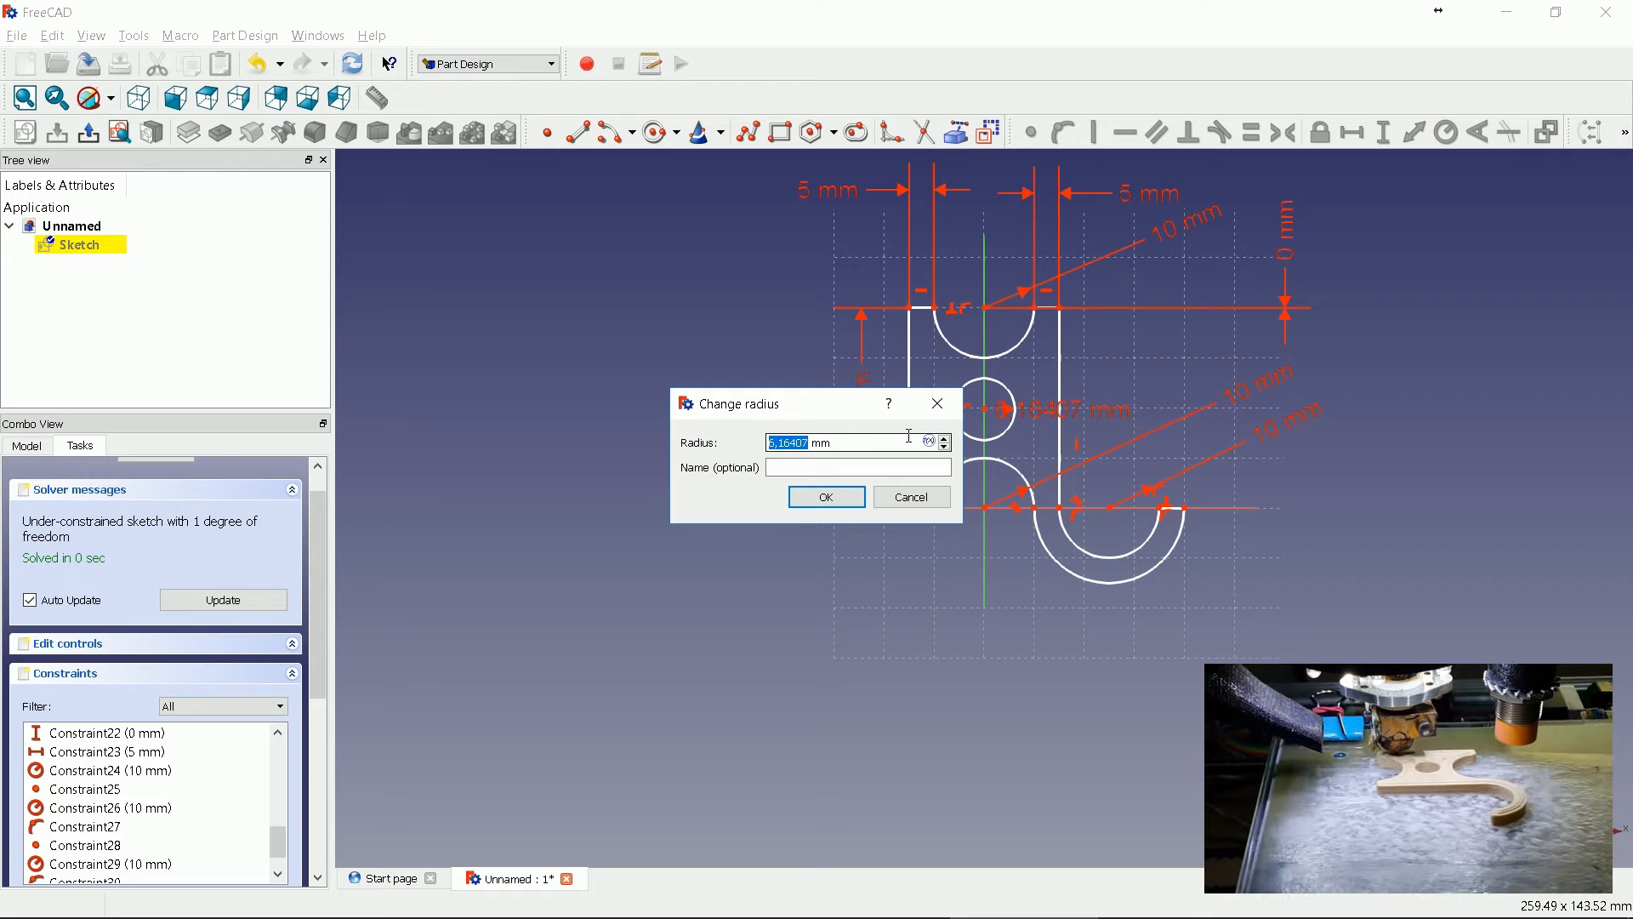
{"action": "left_click", "coordinate": [825, 497]}
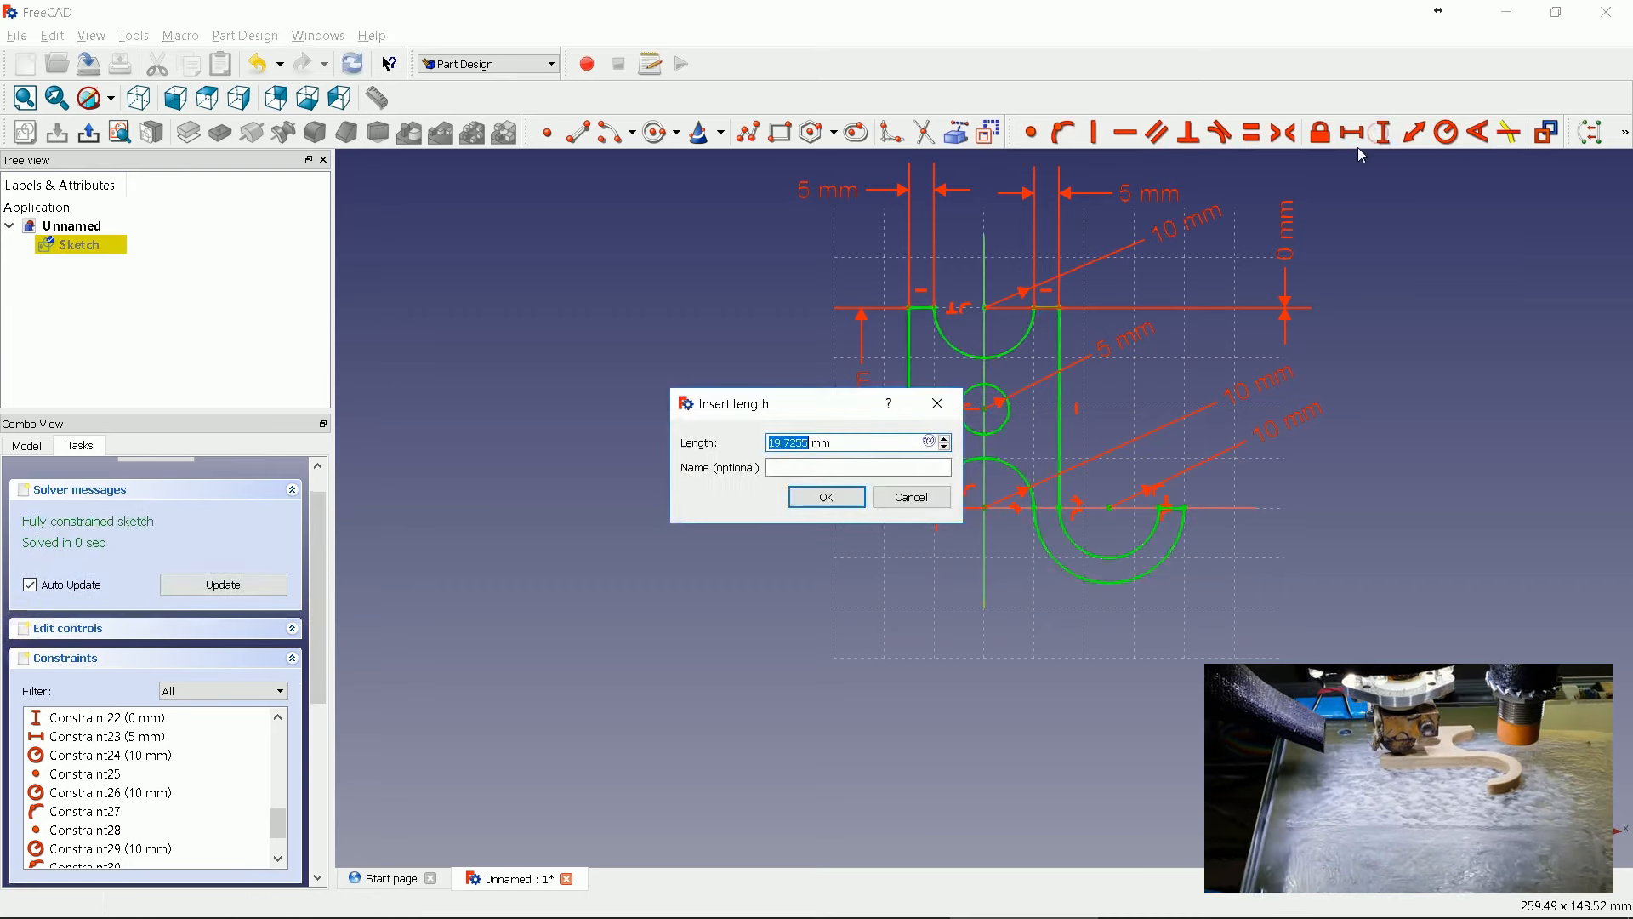
{"action": "type", "text": "2 mm"}
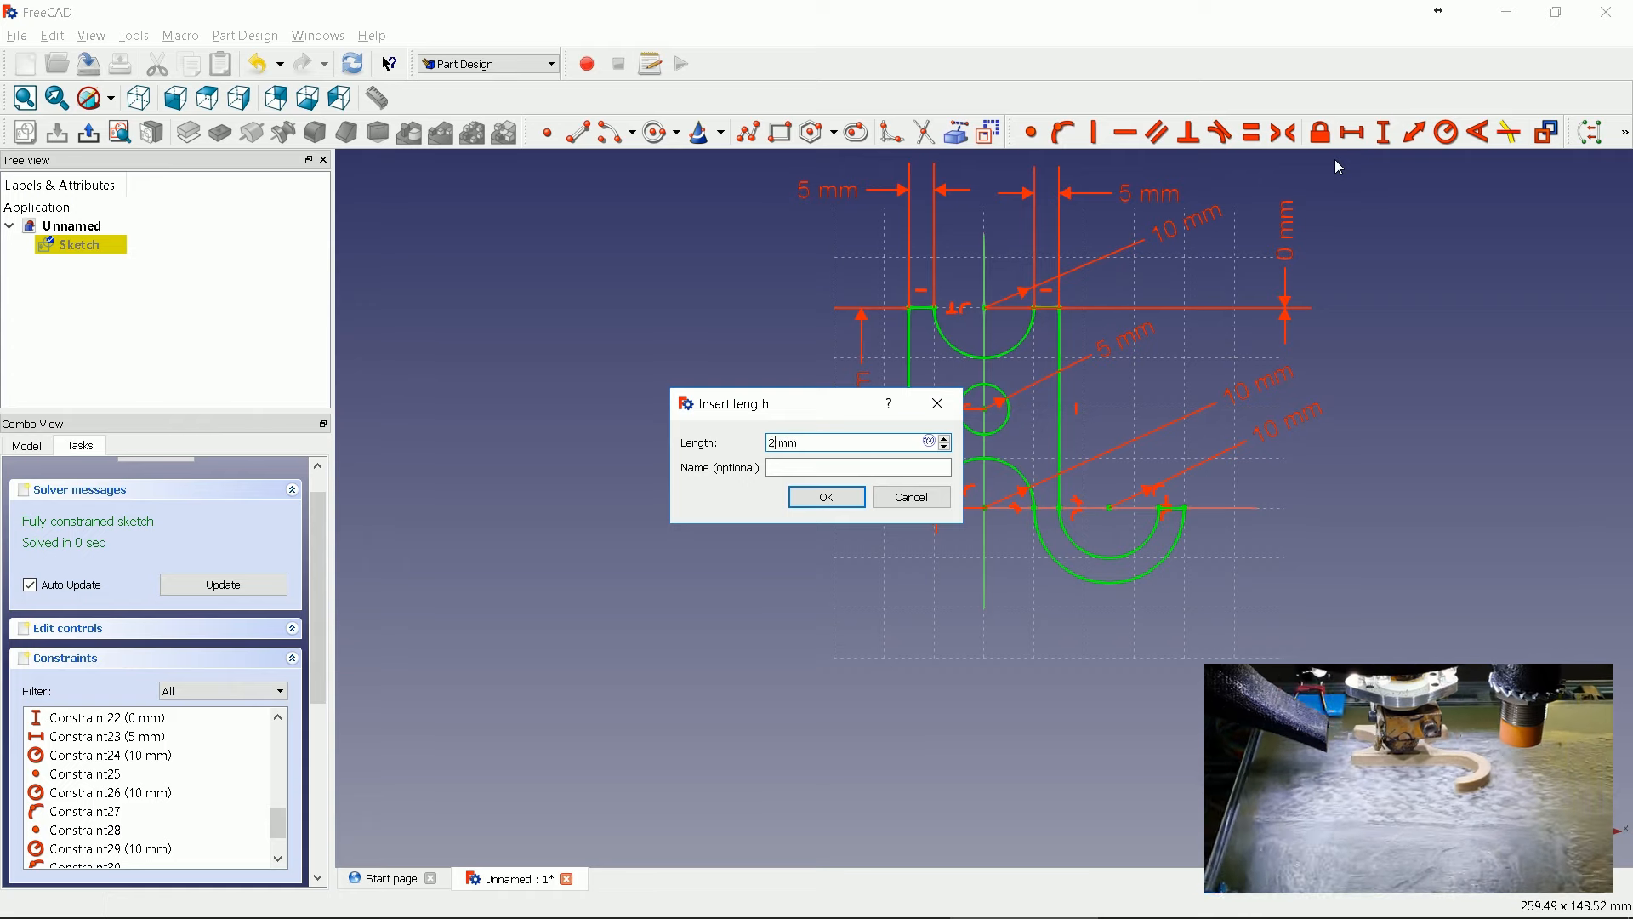
{"action": "left_click", "coordinate": [825, 497]}
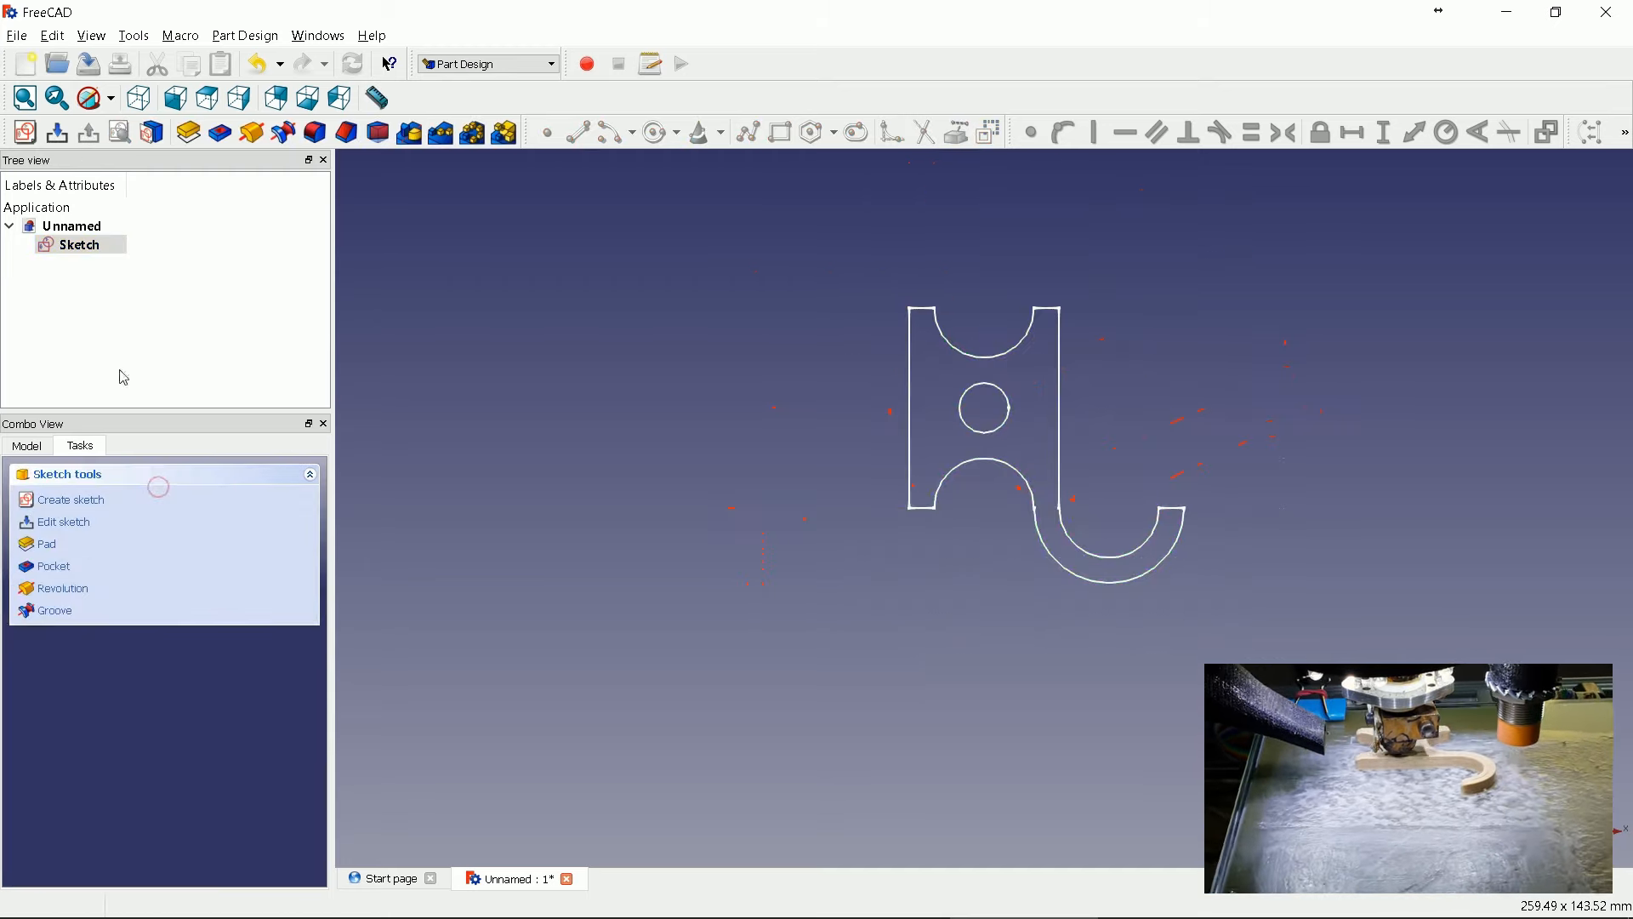
- Pad the hook sketch into a 5 mm thick solid
{"action": "left_click", "coordinate": [80, 243]}
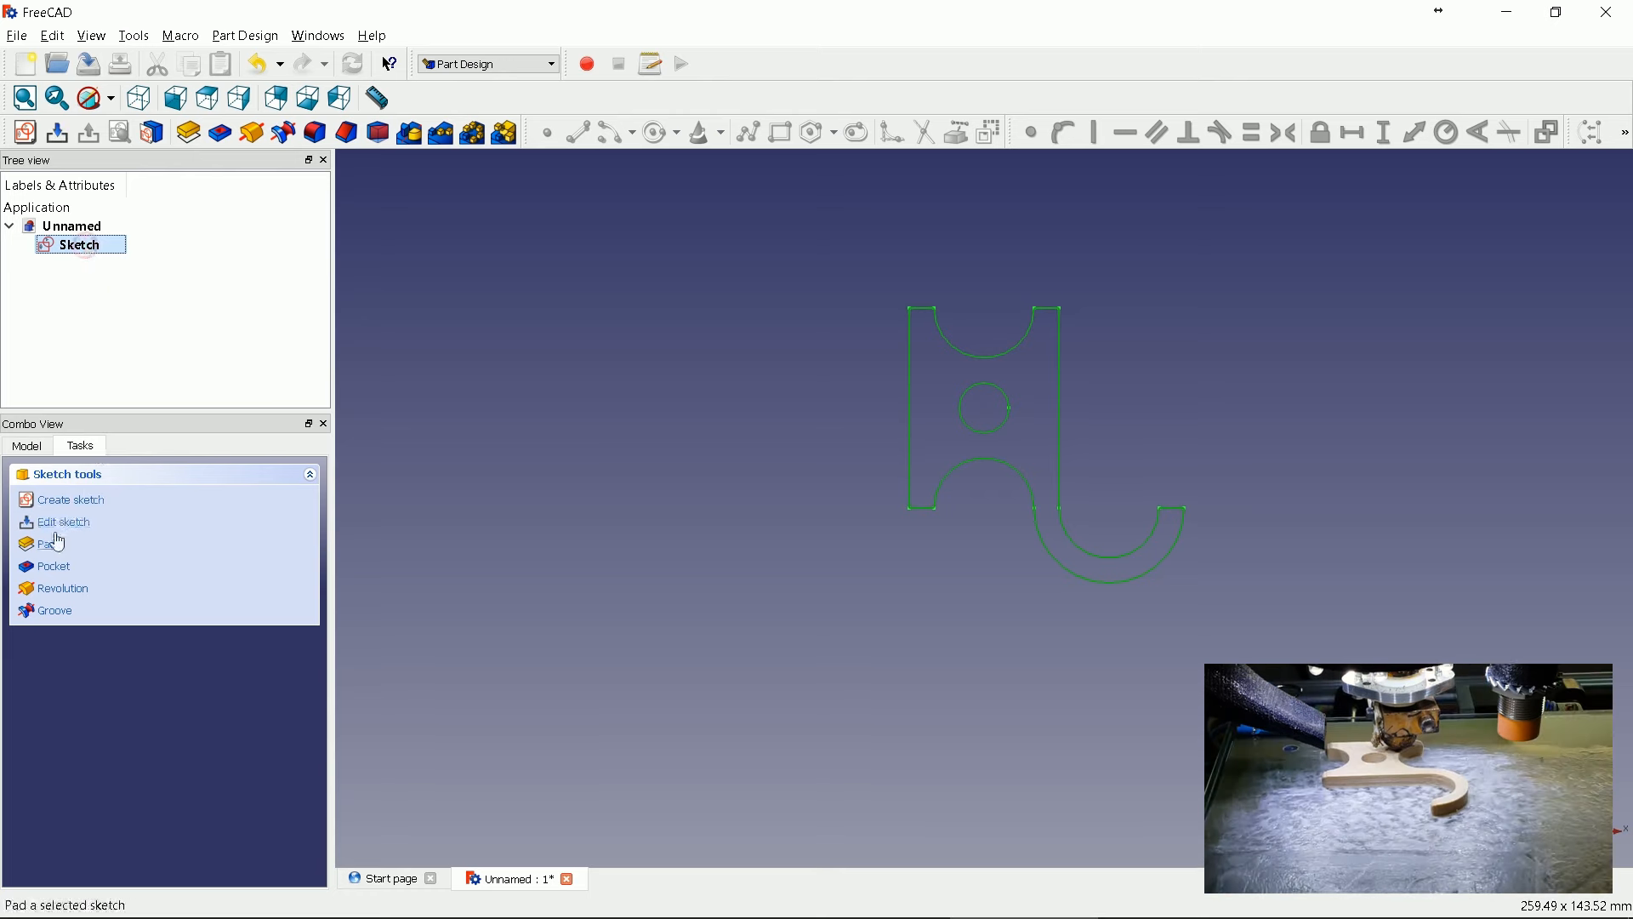
{"action": "left_click", "coordinate": [49, 543]}
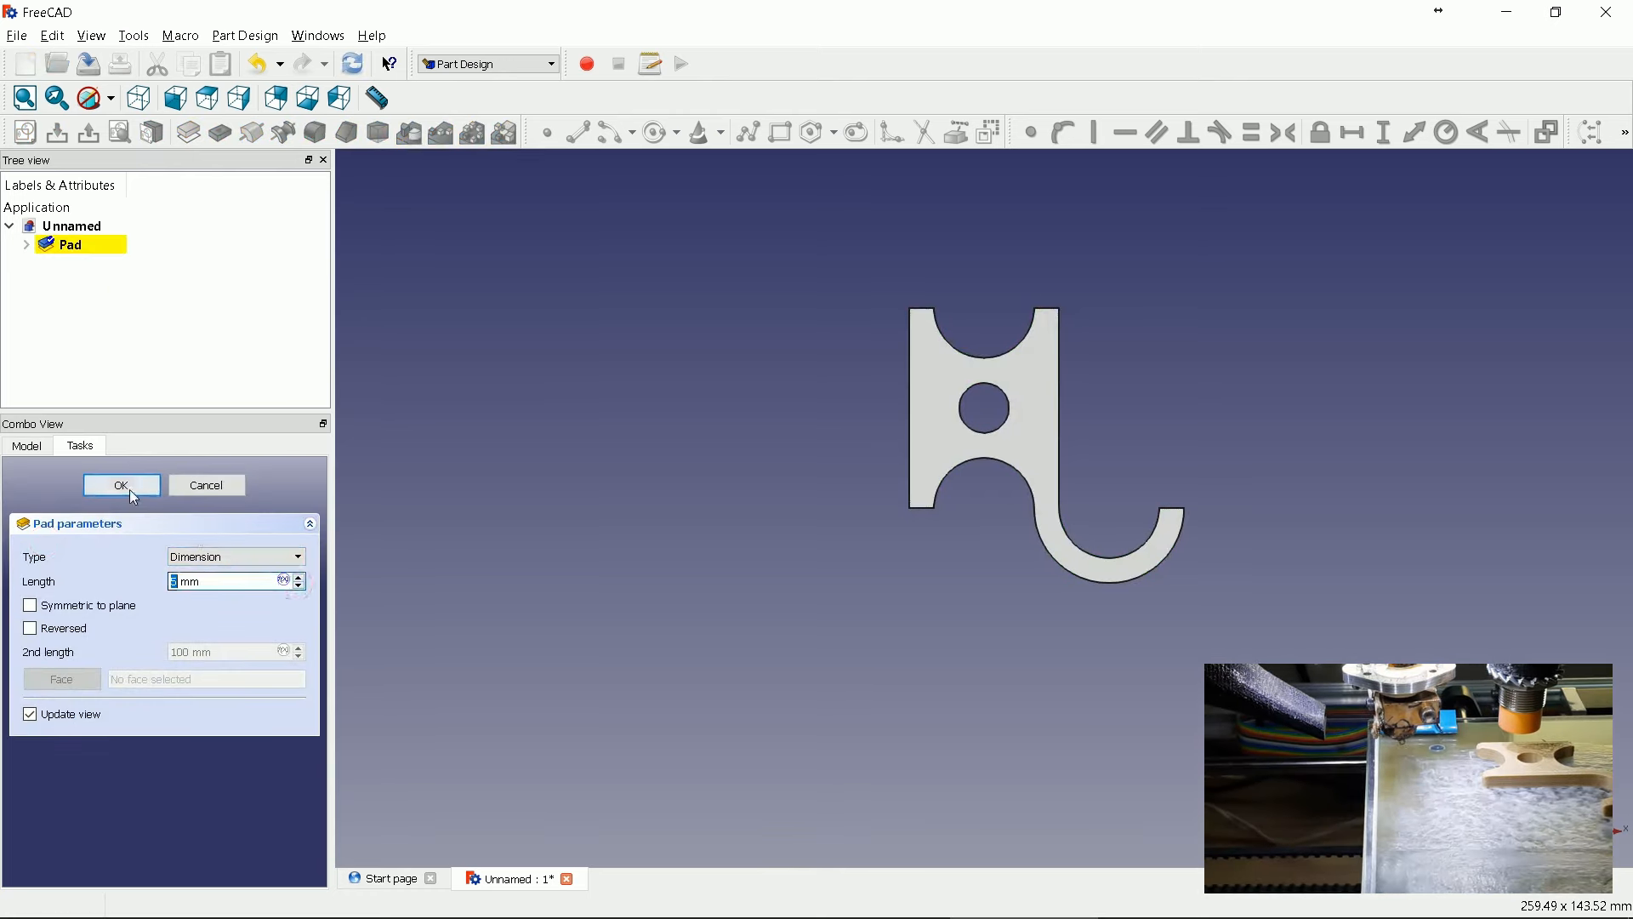
{"action": "left_click", "coordinate": [121, 485]}
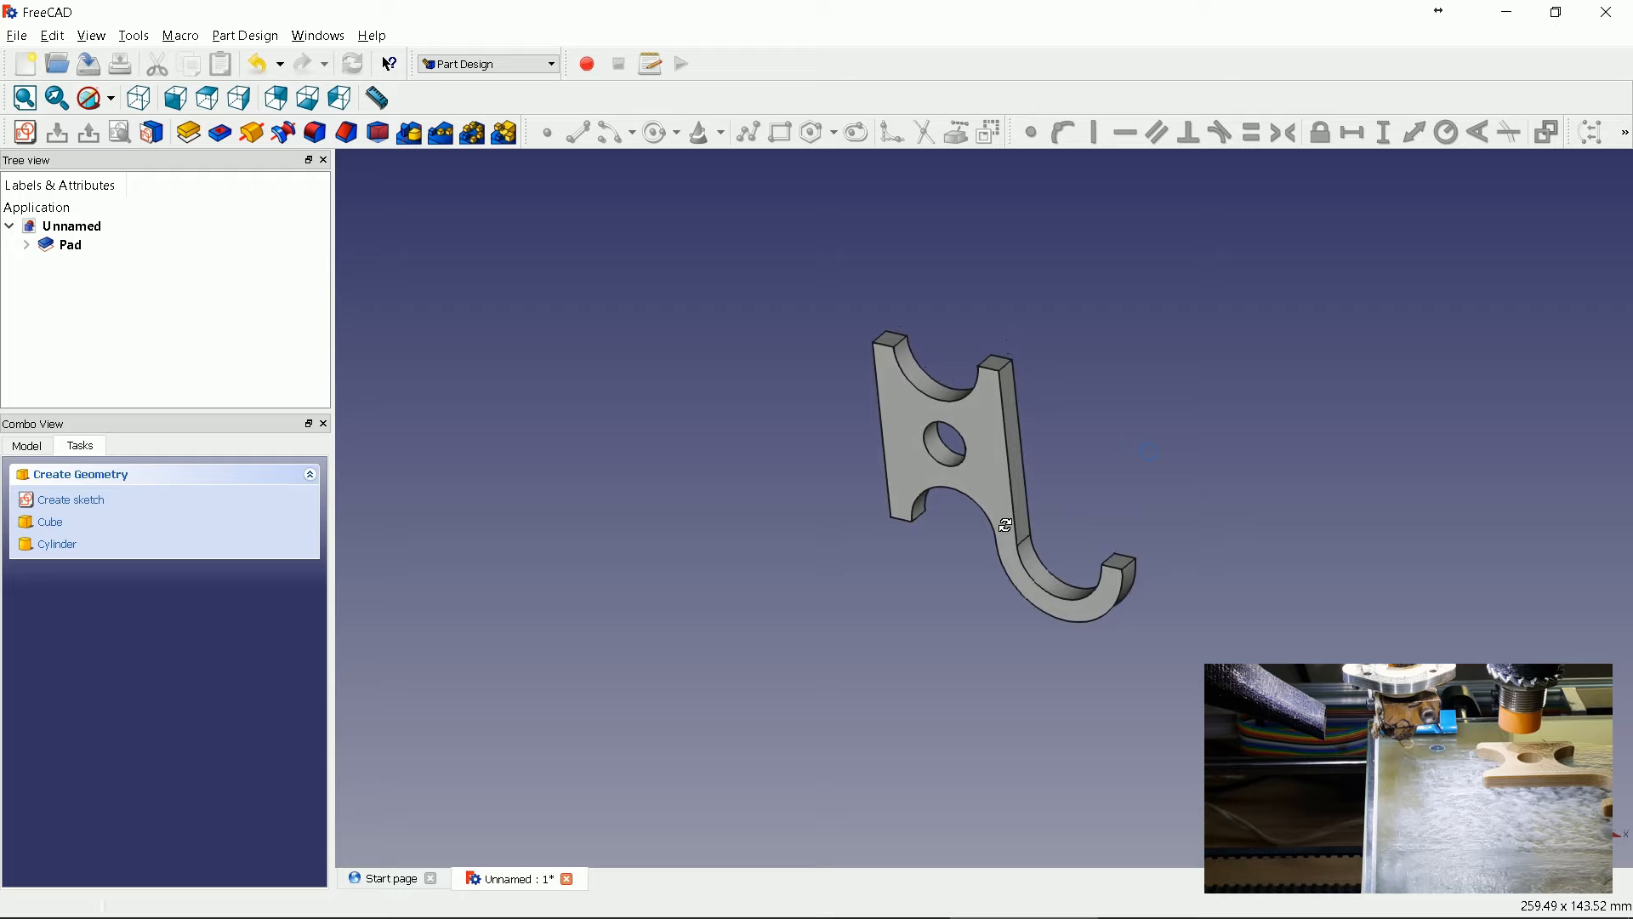
{"action": "mouse_move", "coordinate": [1075, 551]}
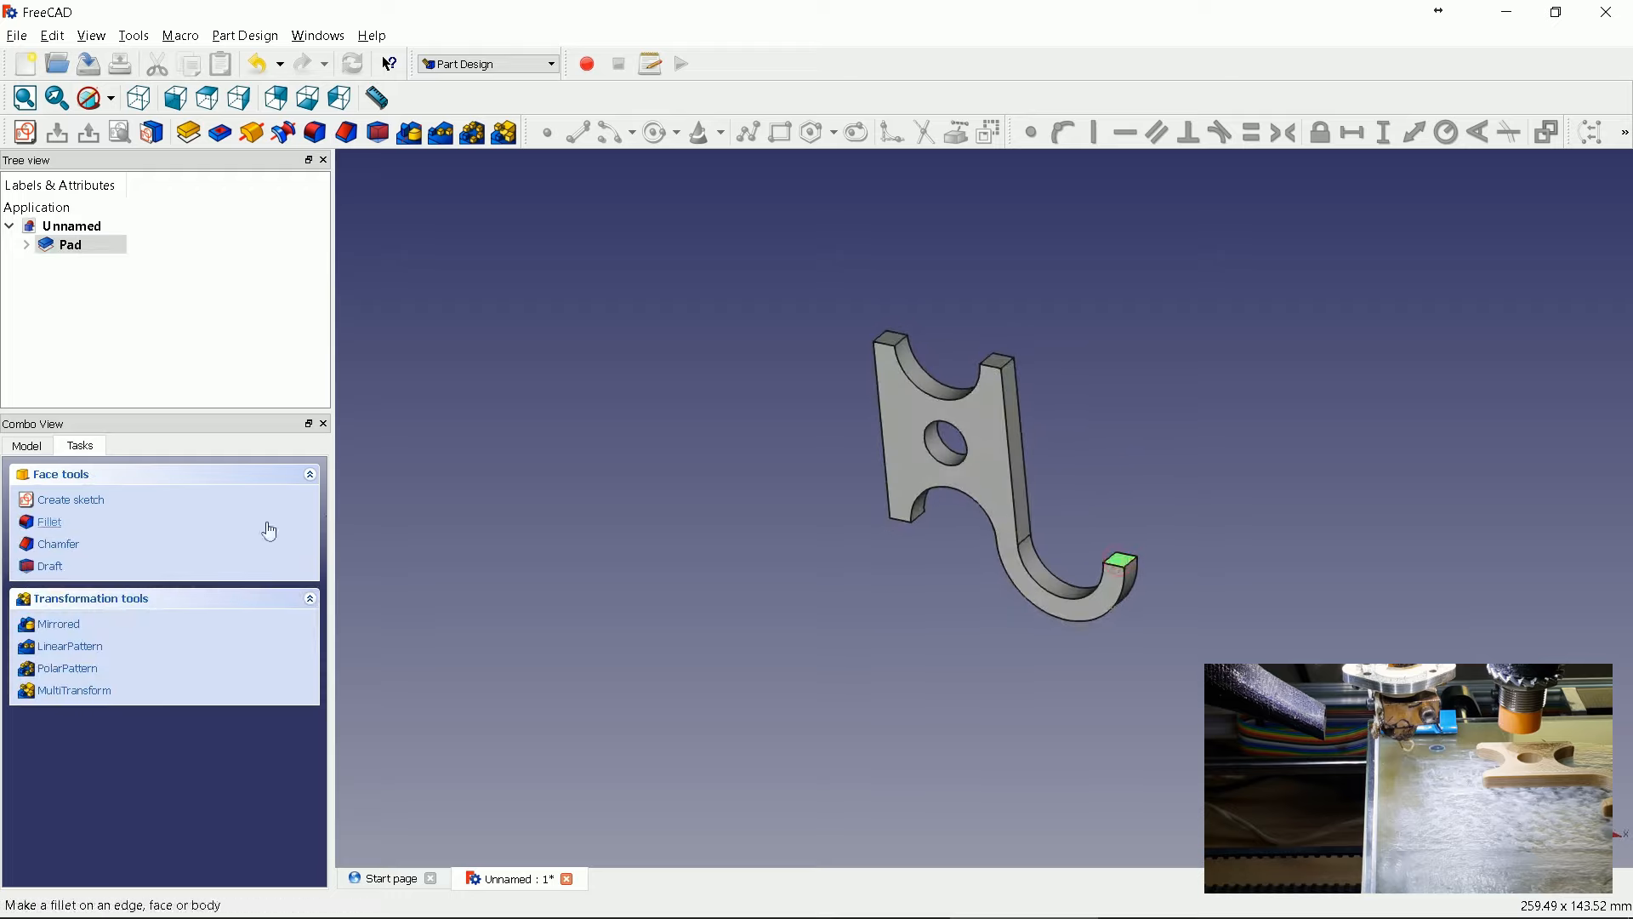
- Fillet the end face of the hook's tip and confirm
{"action": "left_click", "coordinate": [47, 520]}
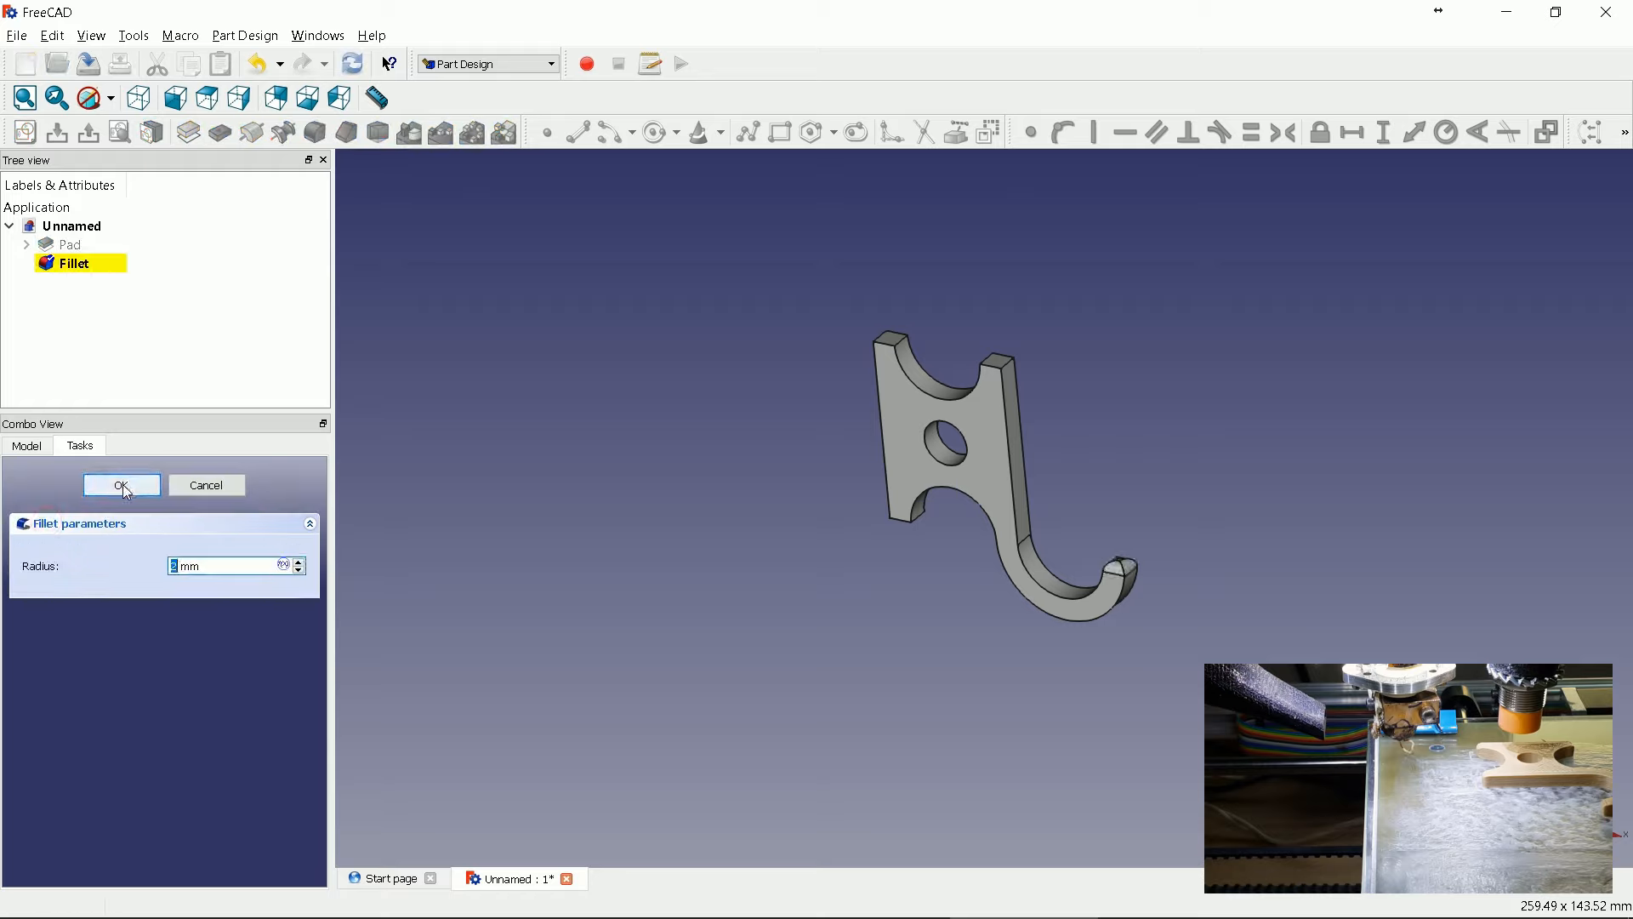
{"action": "left_click", "coordinate": [123, 485]}
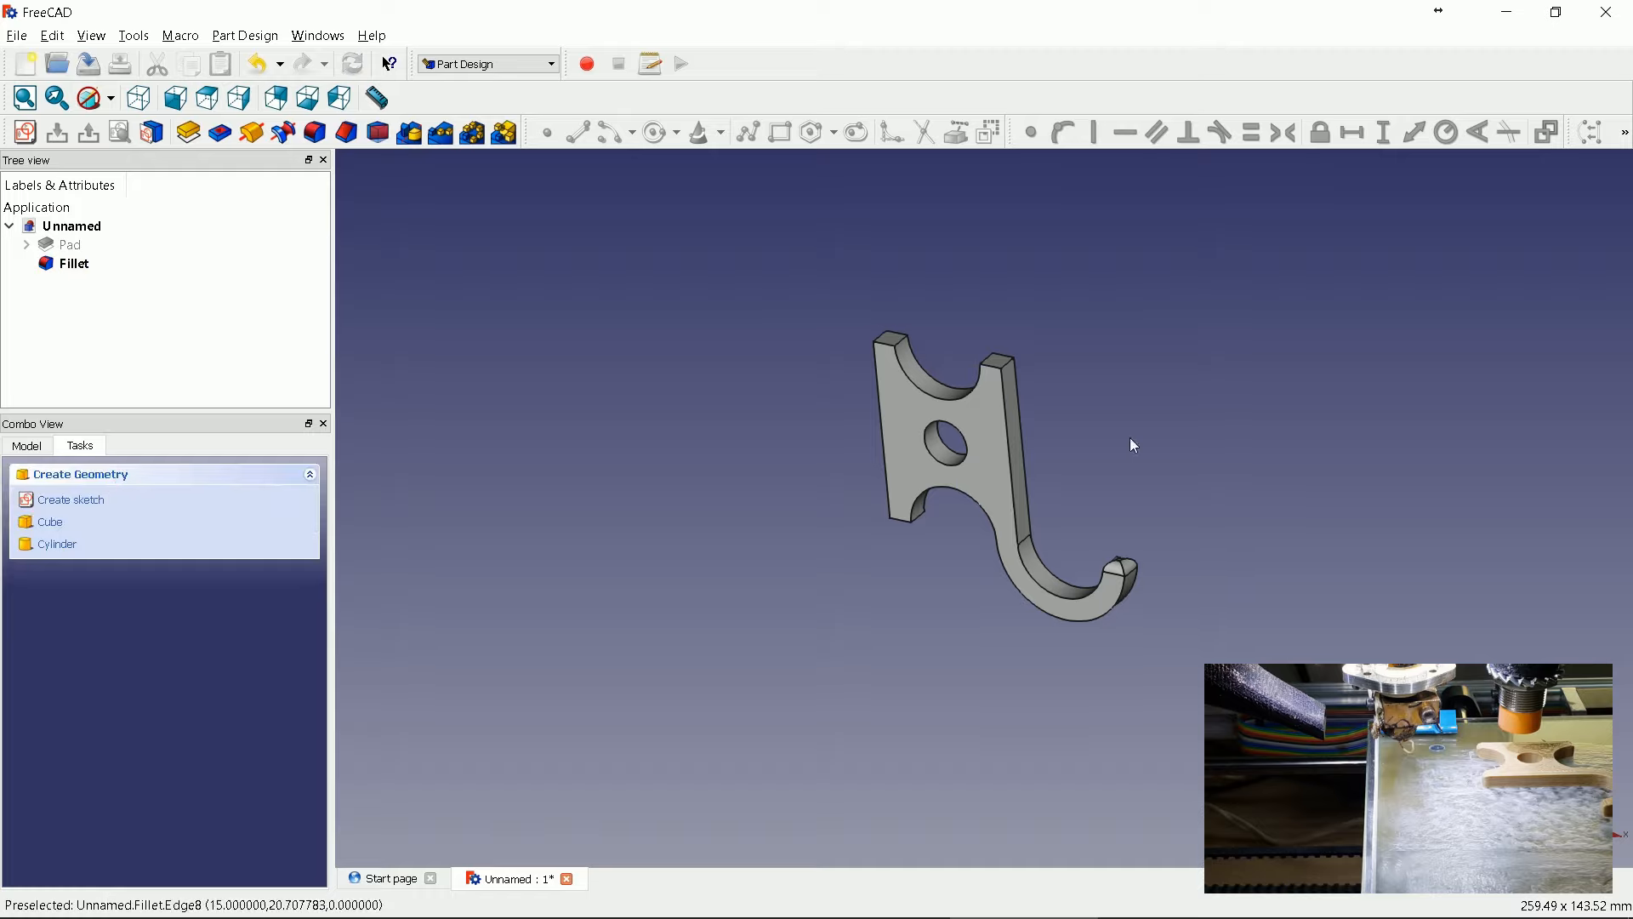